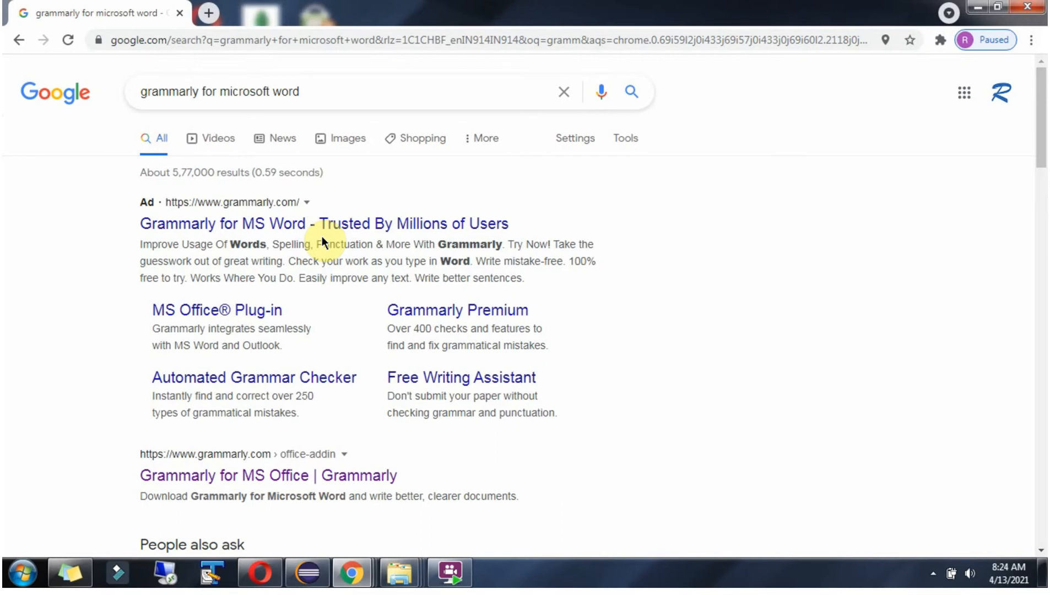
{"action": "mouse_move", "coordinate": [262, 156]}
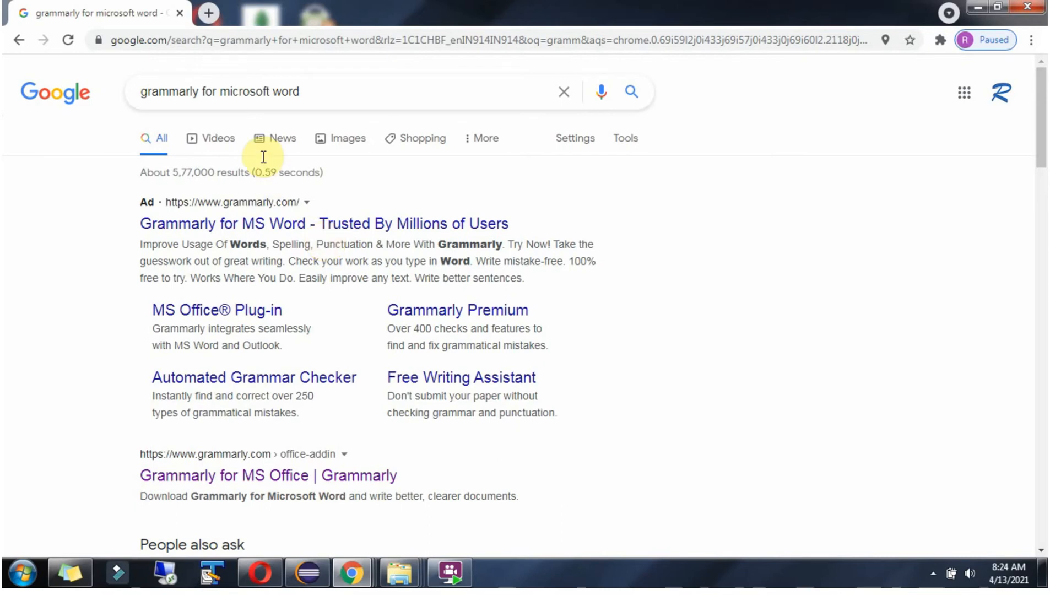
{"action": "mouse_move", "coordinate": [199, 101]}
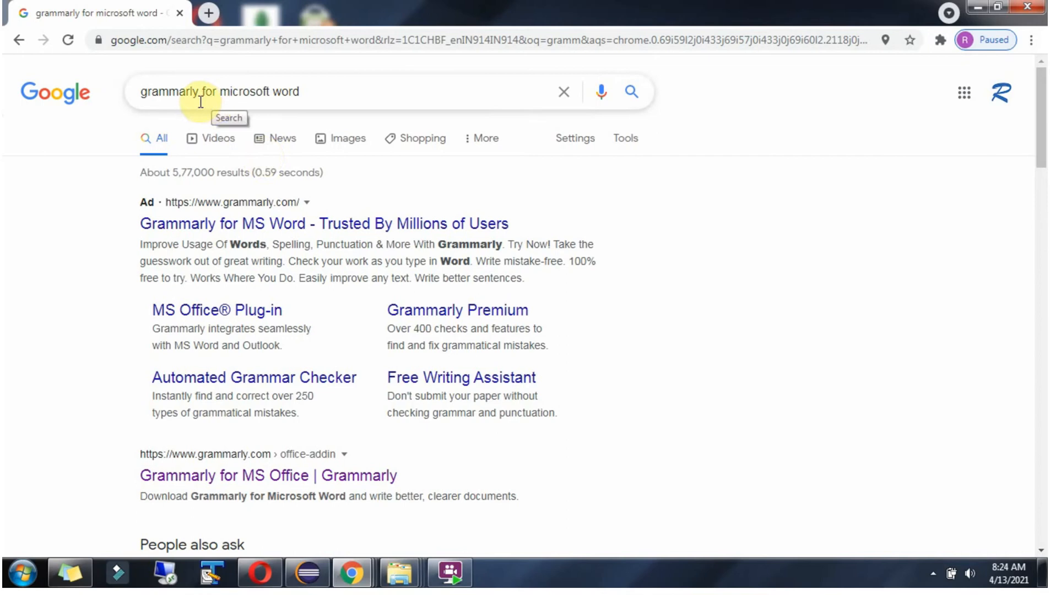
{"action": "mouse_move", "coordinate": [373, 429]}
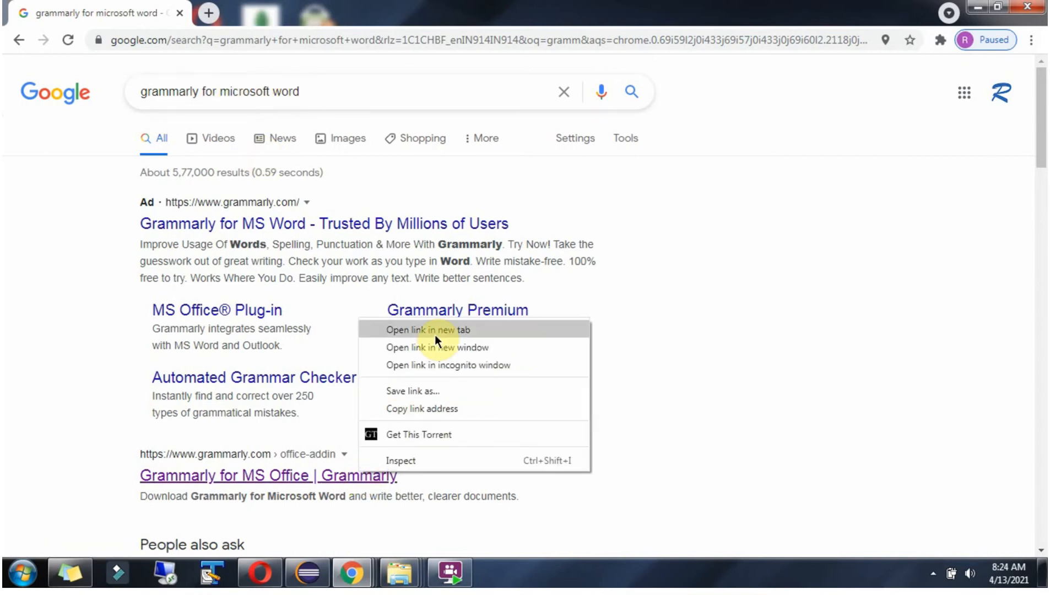
Open the Grammarly for MS Office page in a new tab and download the free add-in installer
{"action": "left_click", "coordinate": [427, 329]}
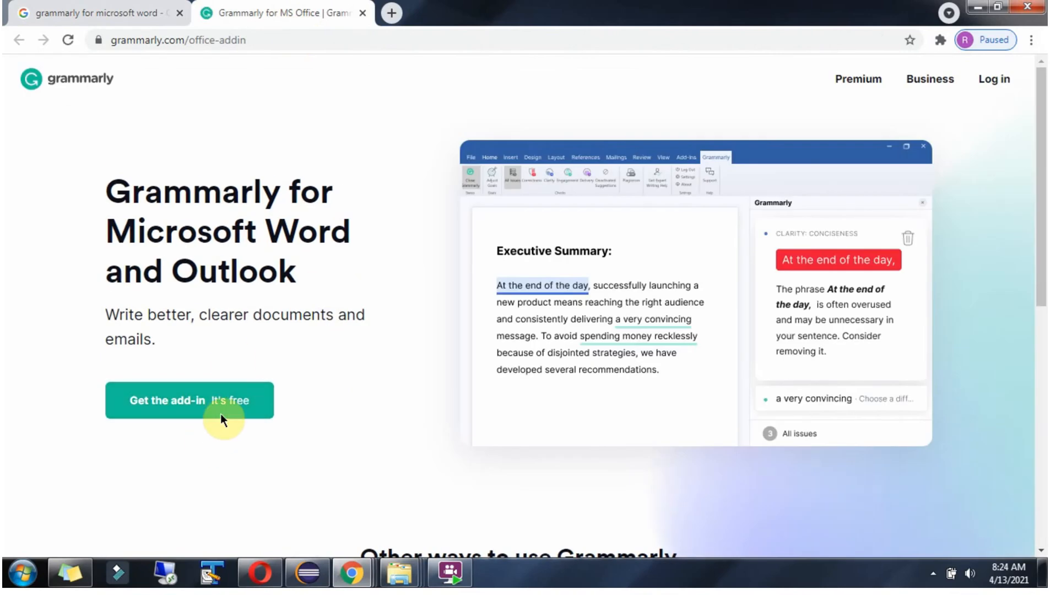
{"action": "mouse_move", "coordinate": [246, 222]}
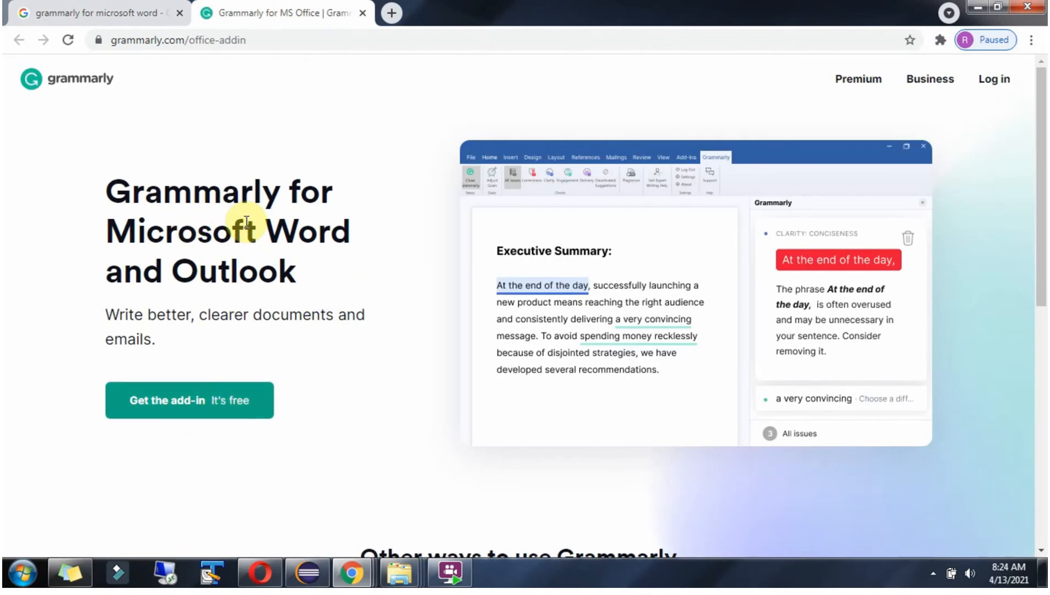
{"action": "mouse_move", "coordinate": [233, 277]}
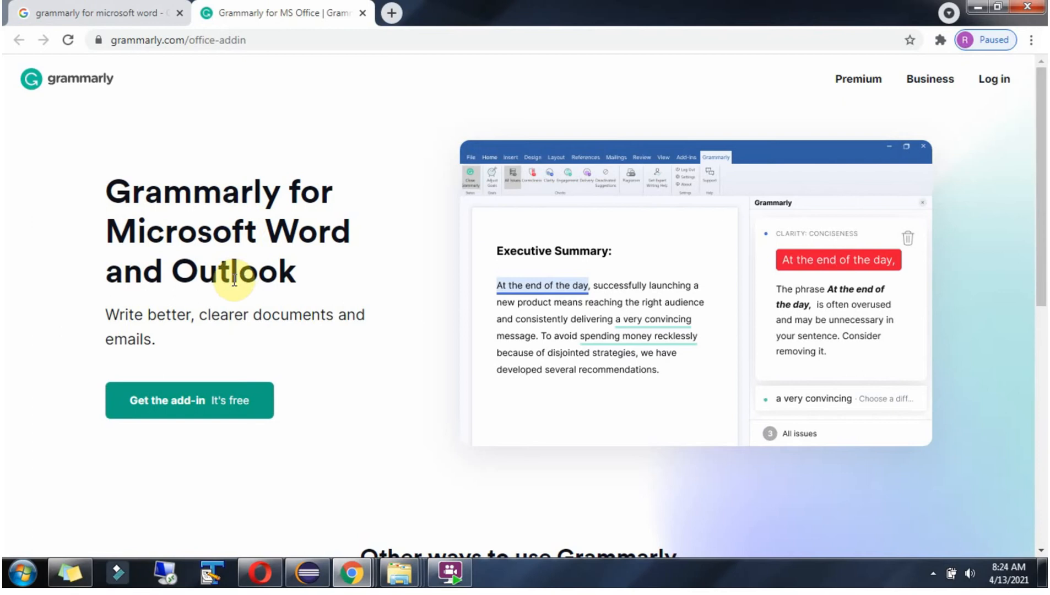
{"action": "mouse_move", "coordinate": [218, 405]}
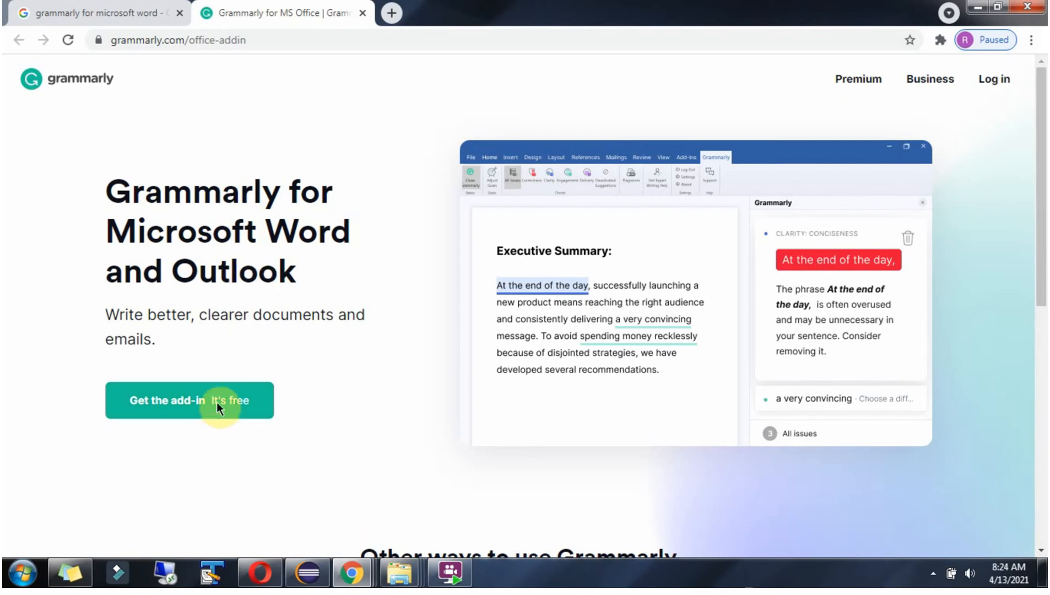
{"action": "left_click", "coordinate": [190, 399]}
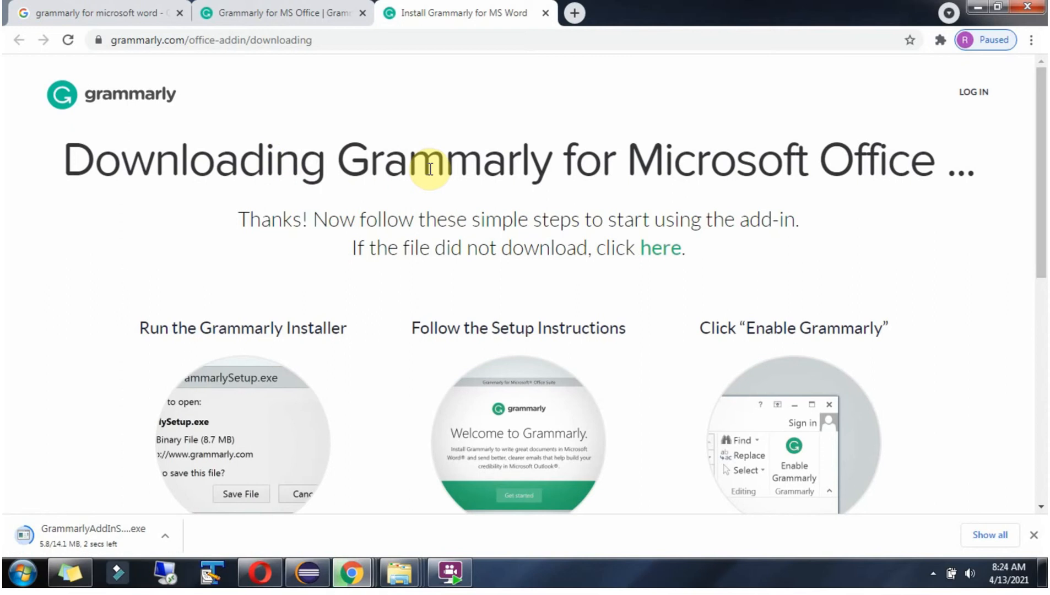
{"action": "mouse_move", "coordinate": [800, 166]}
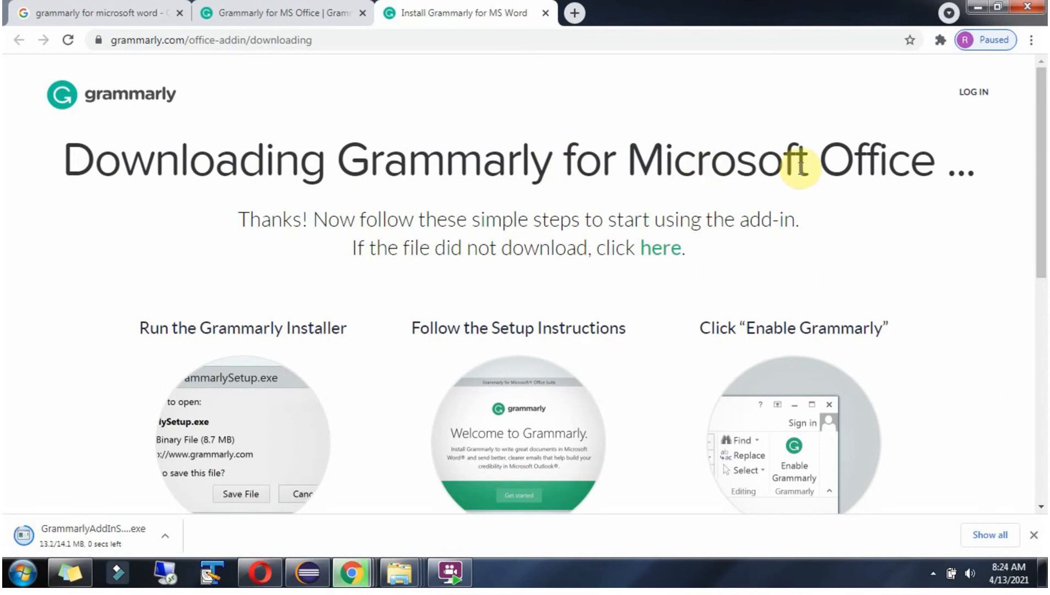
{"action": "mouse_move", "coordinate": [92, 545]}
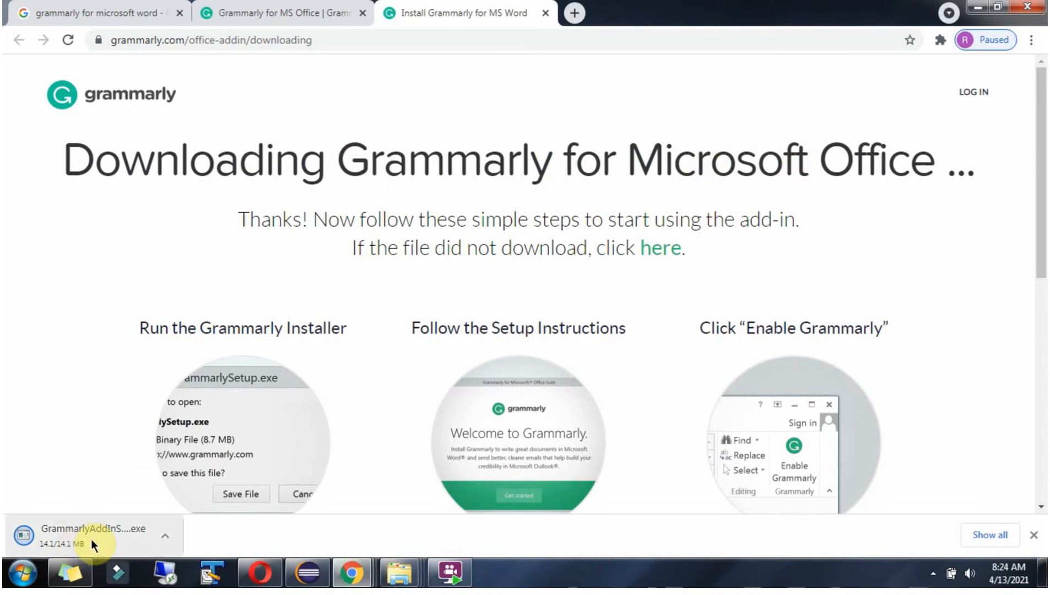
{"action": "mouse_move", "coordinate": [190, 536]}
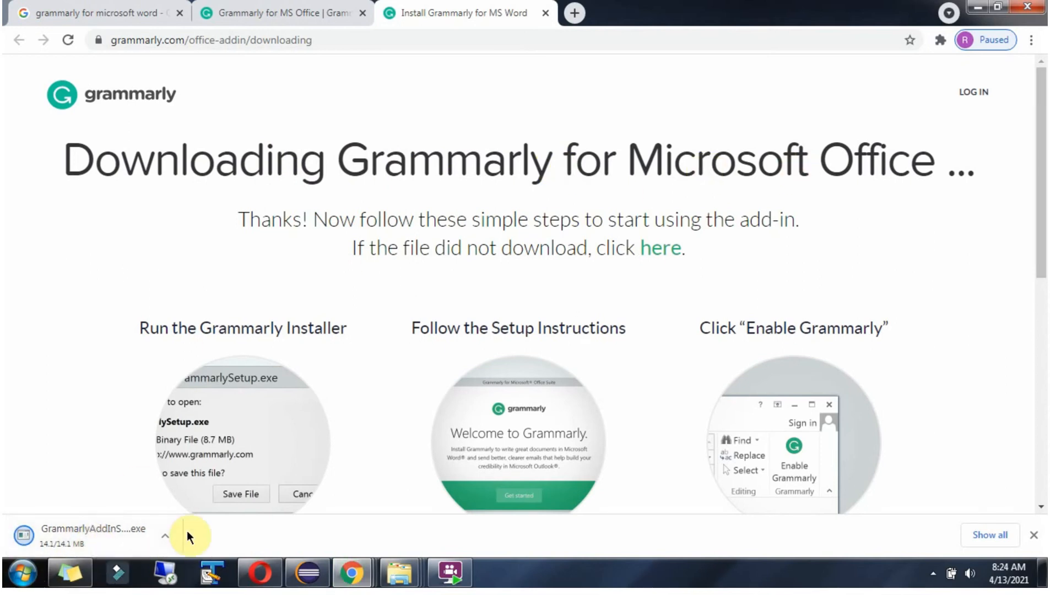
Launch the downloaded Grammarly installer and allow it to run past the security warning
{"action": "left_click", "coordinate": [94, 535]}
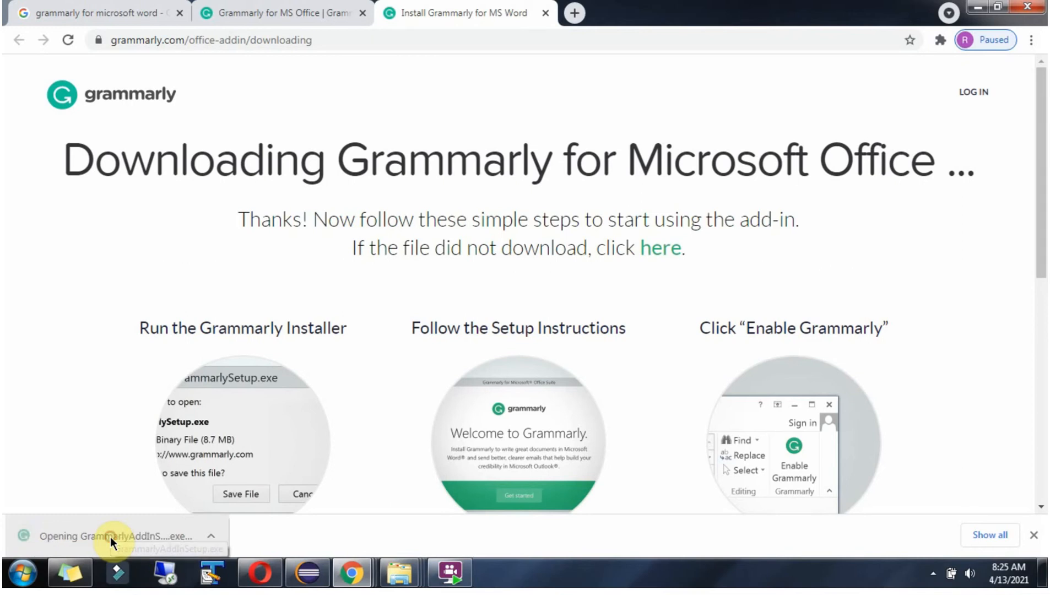
{"action": "left_click", "coordinate": [114, 535]}
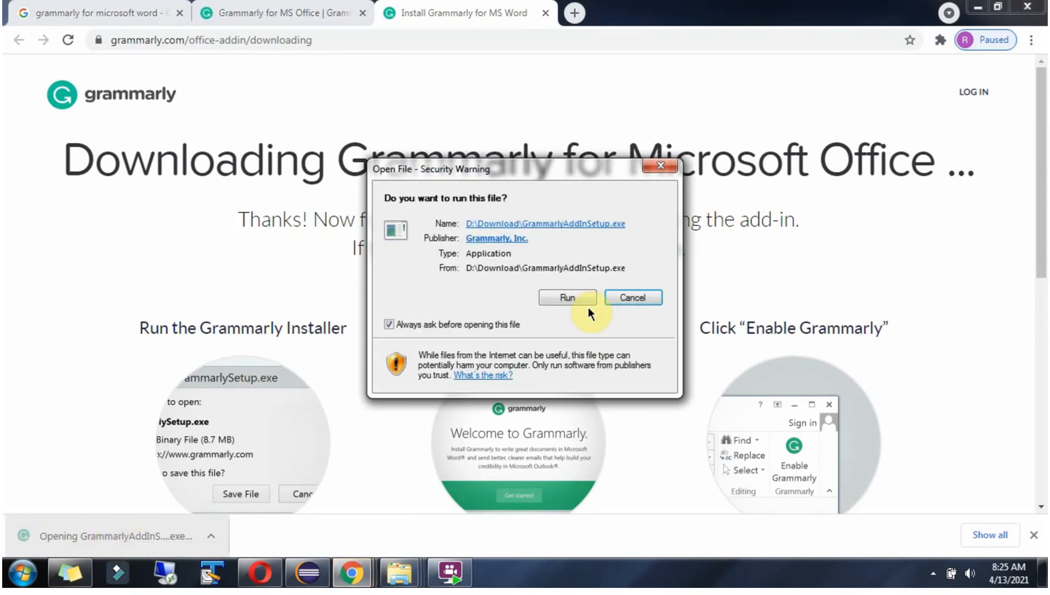
{"action": "left_click", "coordinate": [567, 298]}
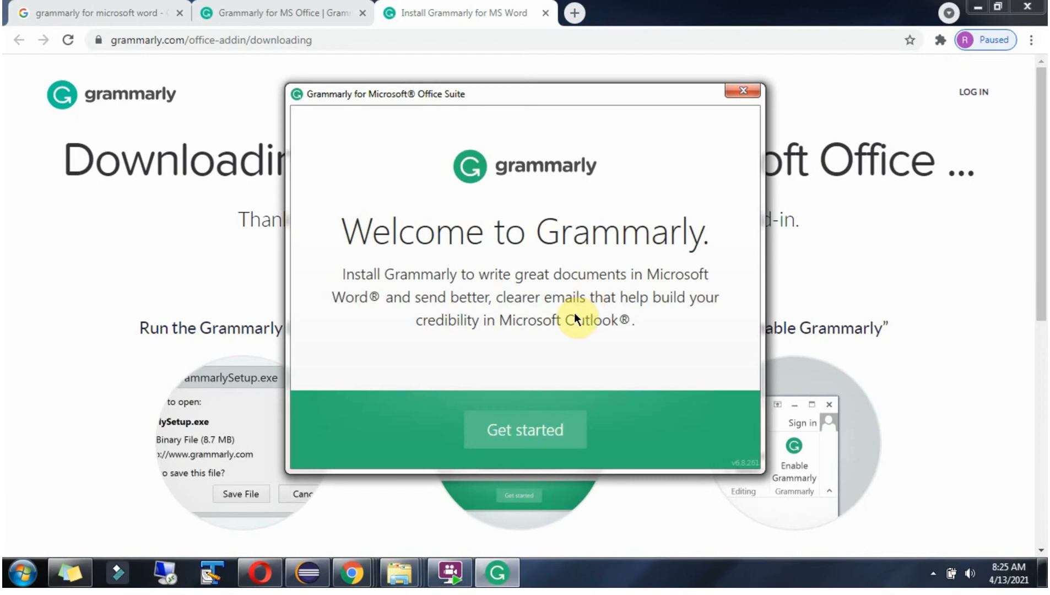
Run setup with both Word and Outlook checked, install, and finish
{"action": "left_click", "coordinate": [524, 429]}
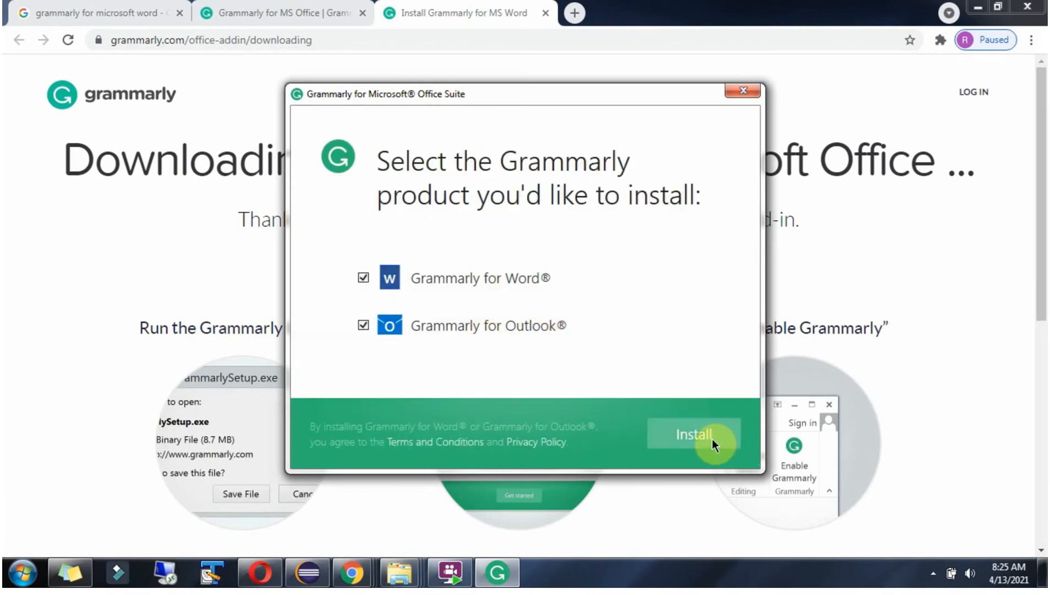
{"action": "left_click", "coordinate": [694, 434]}
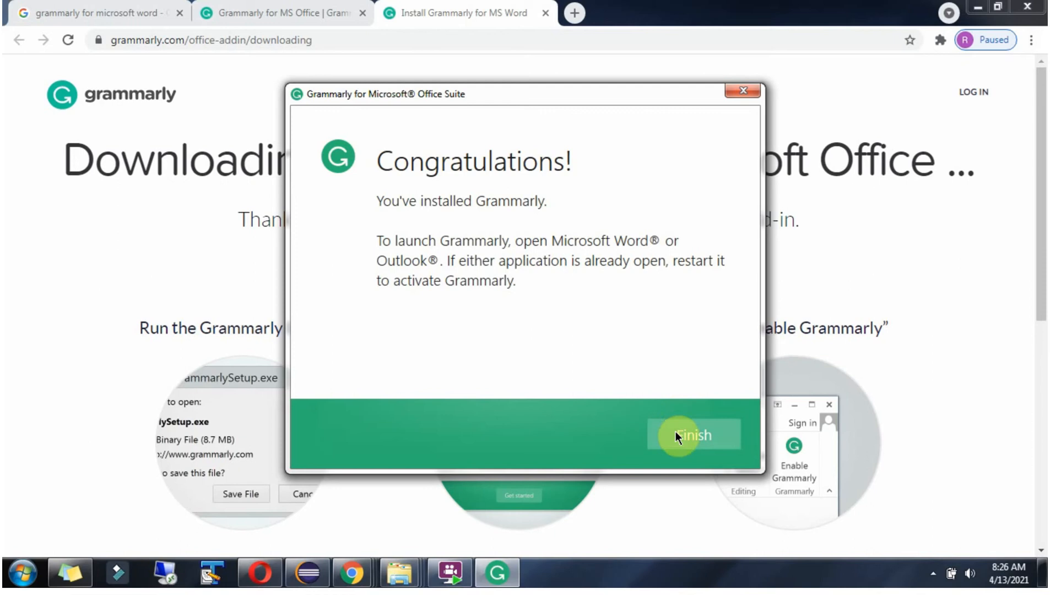
{"action": "left_click", "coordinate": [693, 435]}
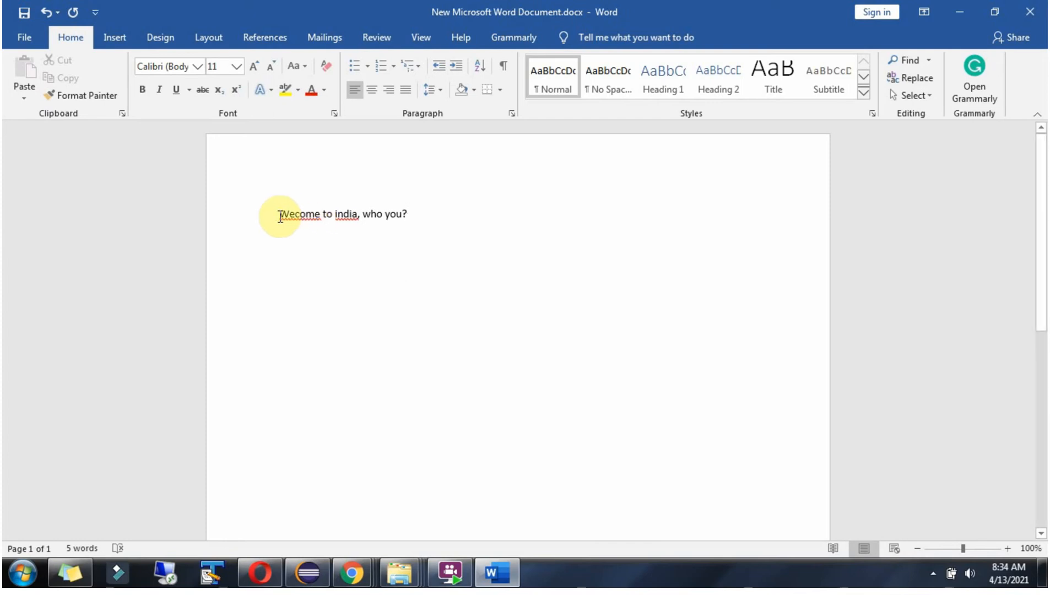
{"action": "mouse_move", "coordinate": [397, 214]}
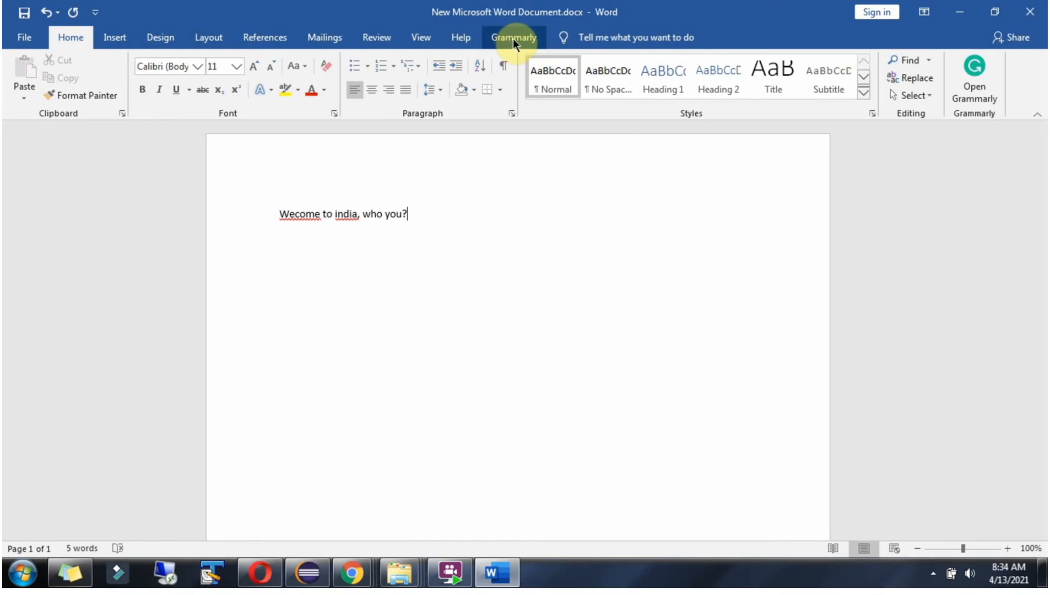
Show the Grammarly panel beside the document from its ribbon tab and start Log in
{"action": "left_click", "coordinate": [513, 37]}
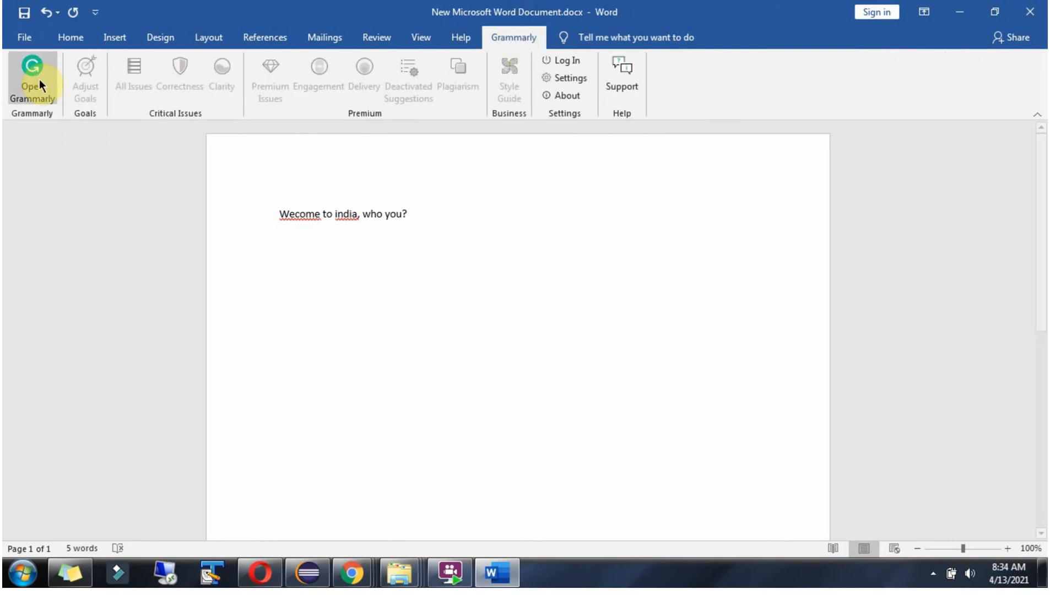
{"action": "left_click", "coordinate": [32, 74]}
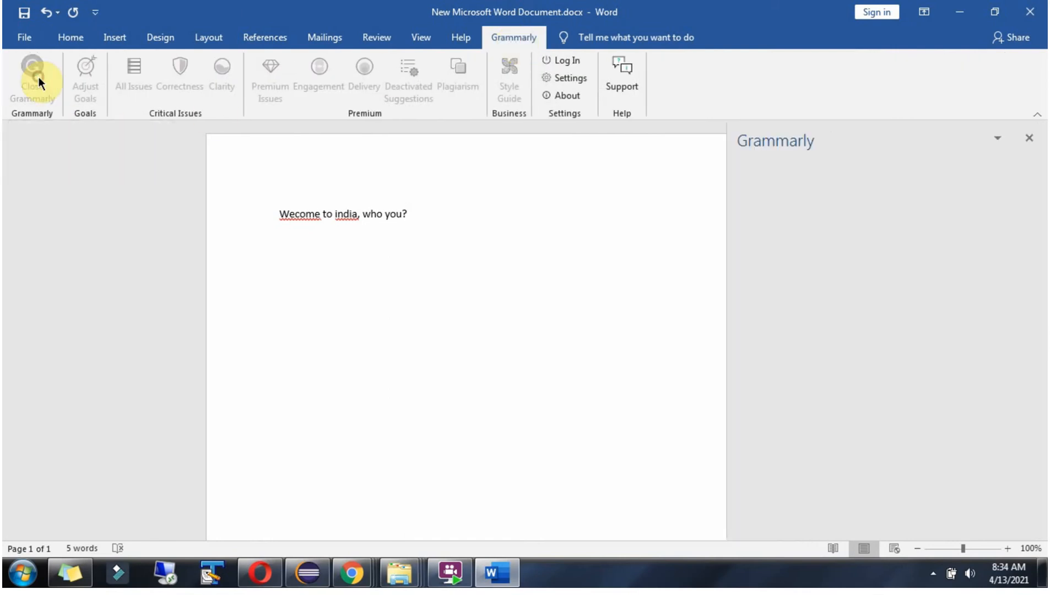
{"action": "left_click", "coordinate": [31, 73]}
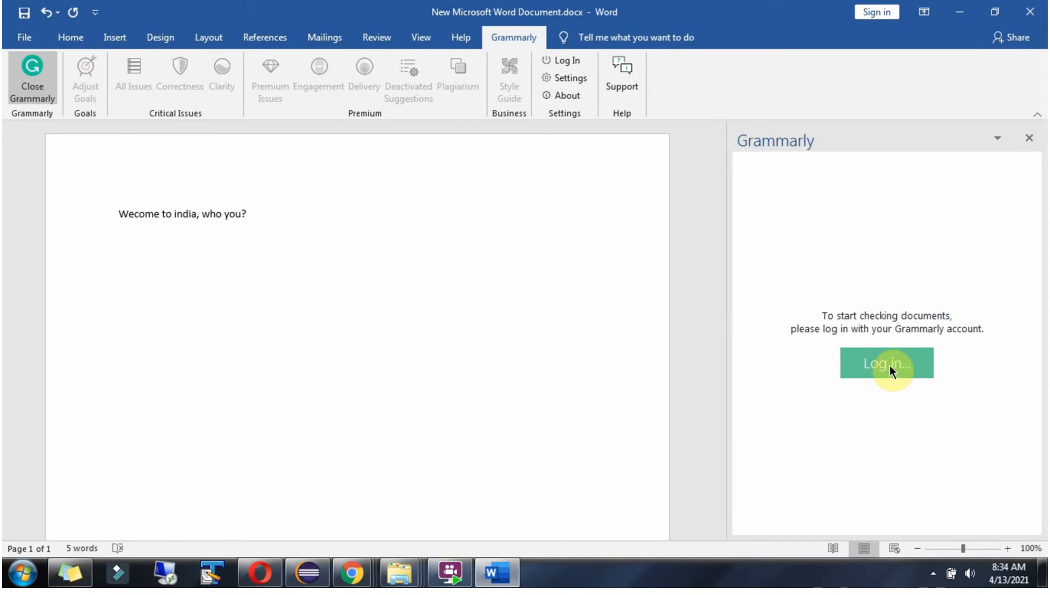
{"action": "left_click", "coordinate": [884, 362]}
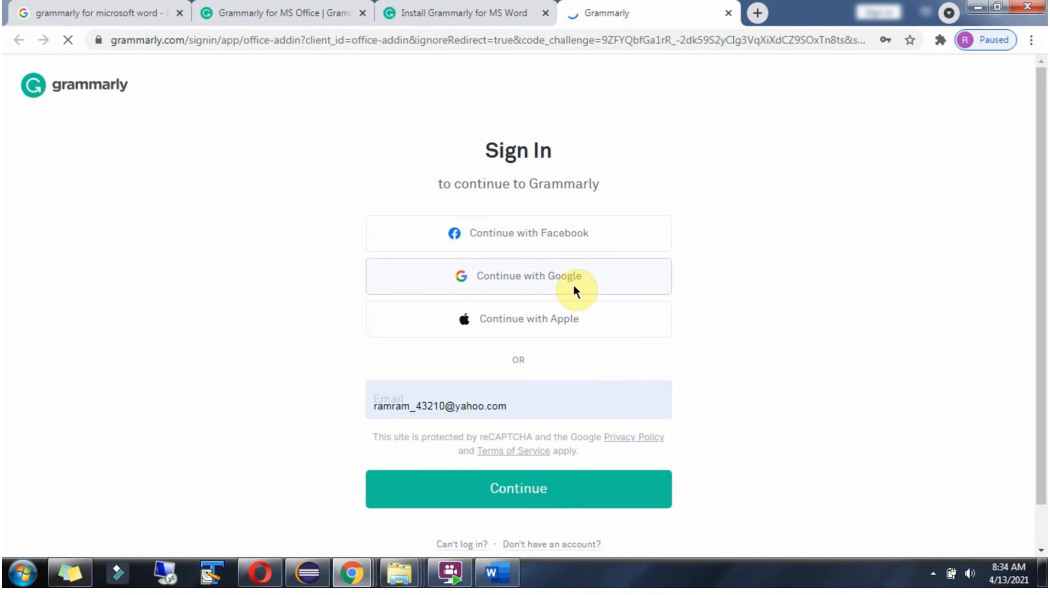
Continue with Google and choose the existing Google account to sign in
{"action": "left_click", "coordinate": [517, 276]}
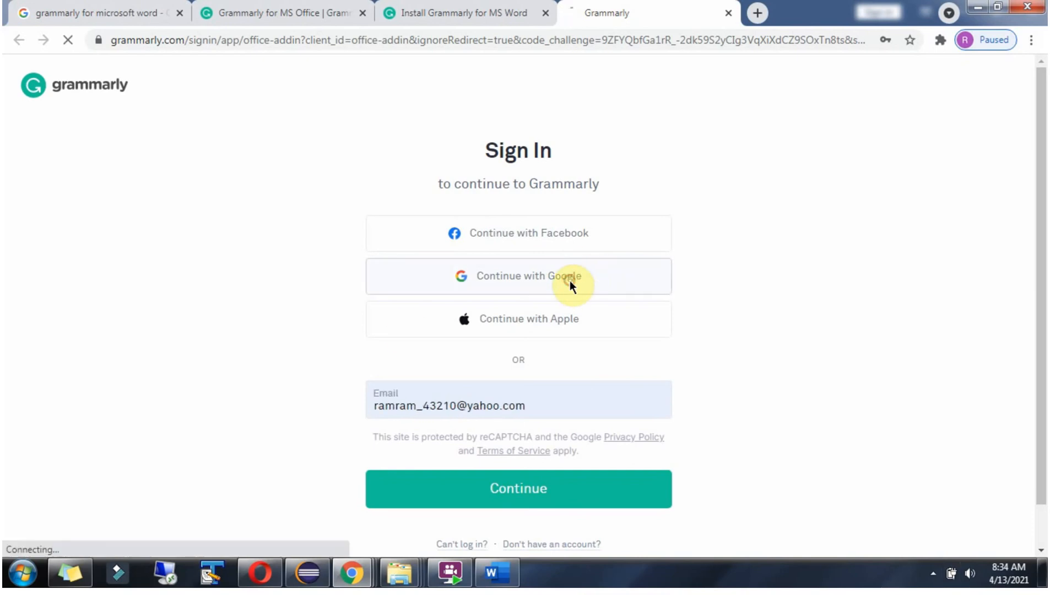
{"action": "left_click", "coordinate": [518, 275]}
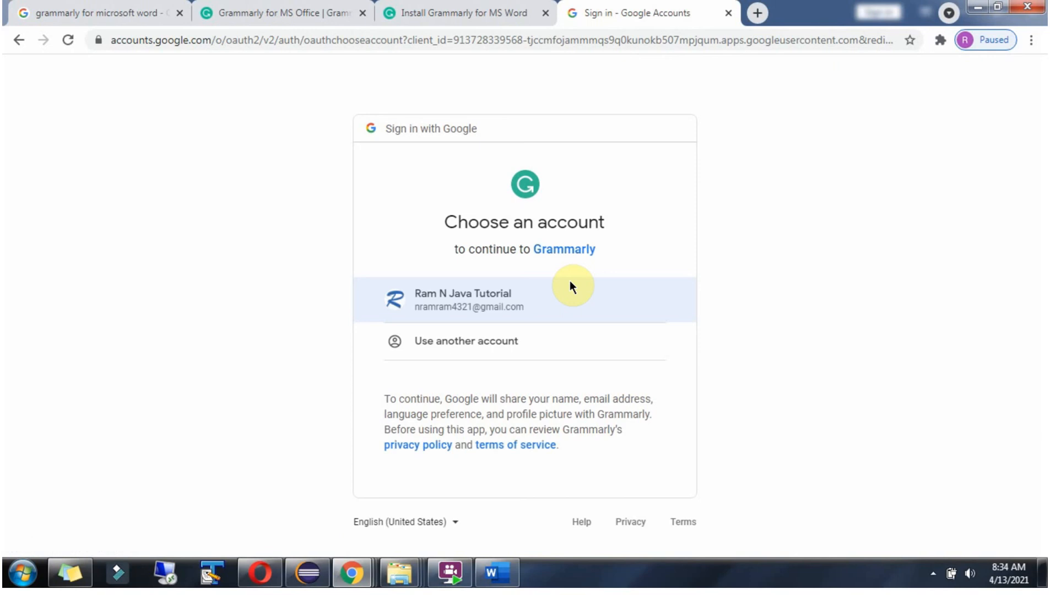
{"action": "left_click", "coordinate": [468, 299]}
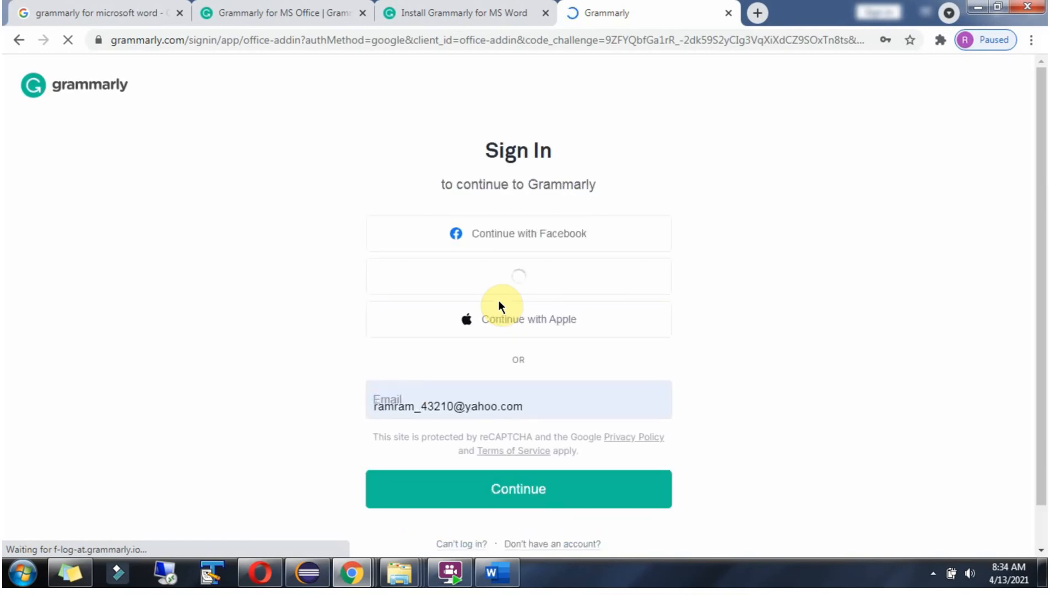
{"action": "left_click", "coordinate": [517, 488]}
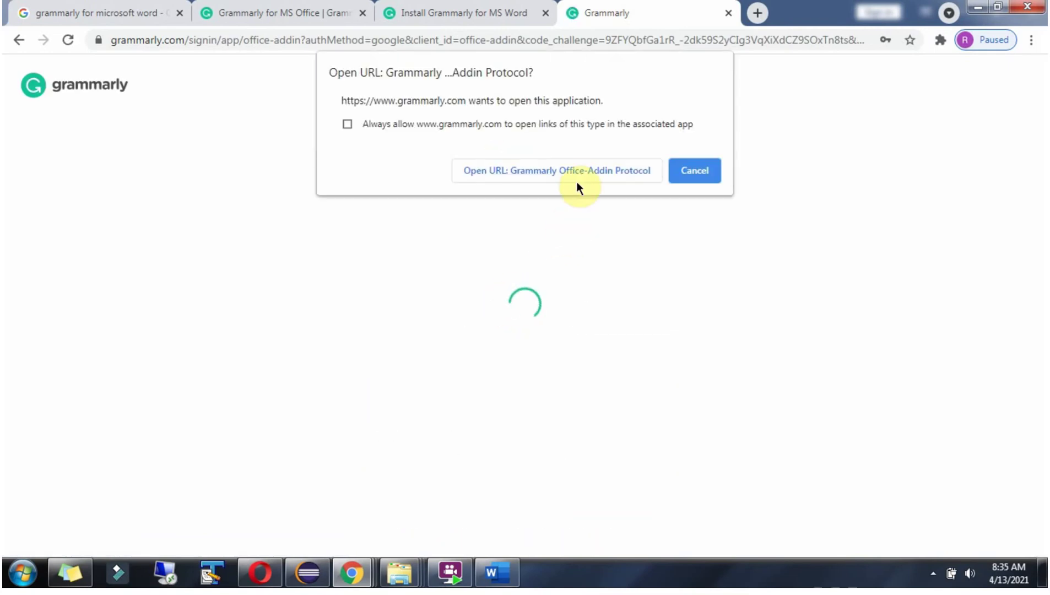
Allow the browser to open the Grammarly Office-Addin protocol so Word receives the sign-in
{"action": "left_click", "coordinate": [554, 169]}
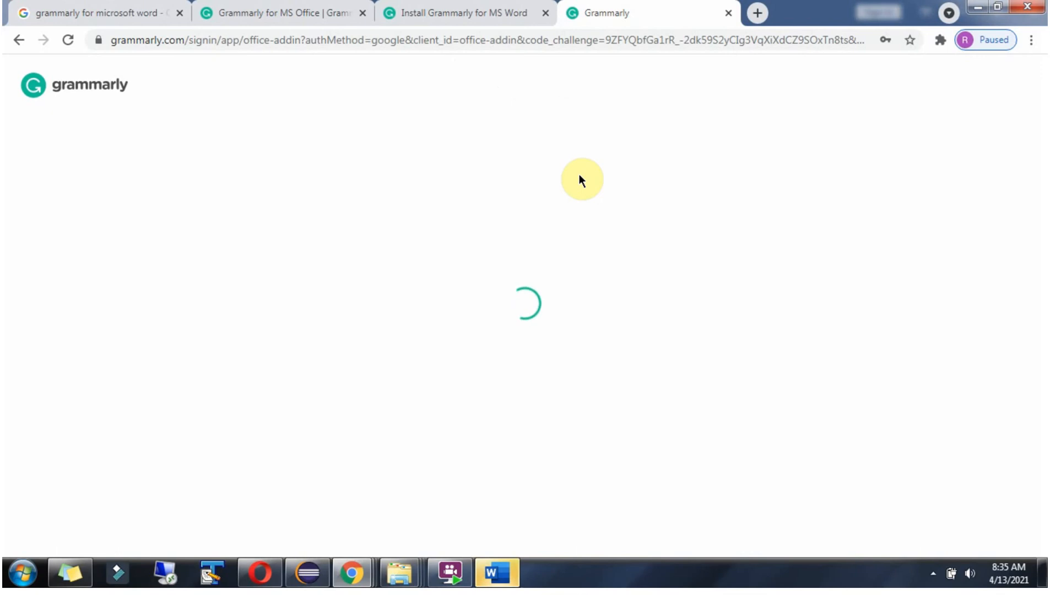
{"action": "left_click", "coordinate": [497, 572]}
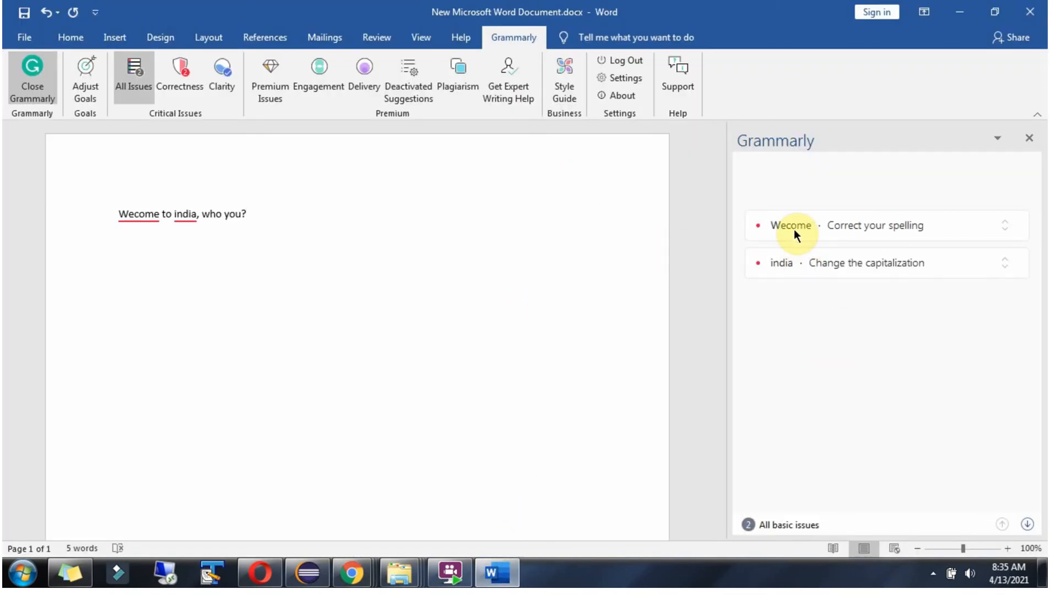
Accept Grammarly's suggestion replacing 'Wecome' with 'Welcome'
{"action": "left_click", "coordinate": [247, 213]}
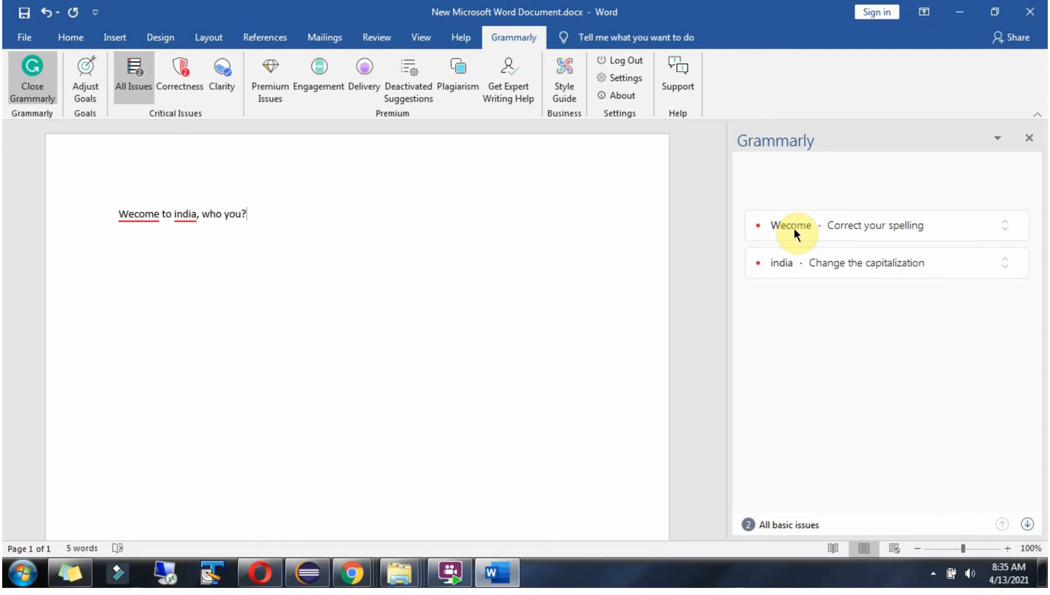
{"action": "mouse_move", "coordinate": [144, 240]}
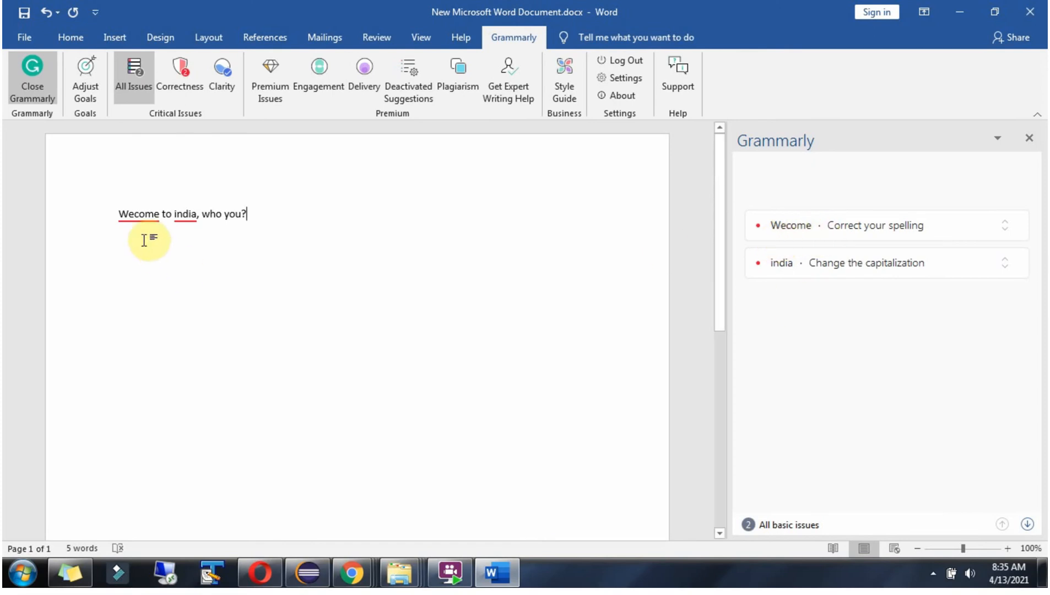
{"action": "mouse_move", "coordinate": [874, 231]}
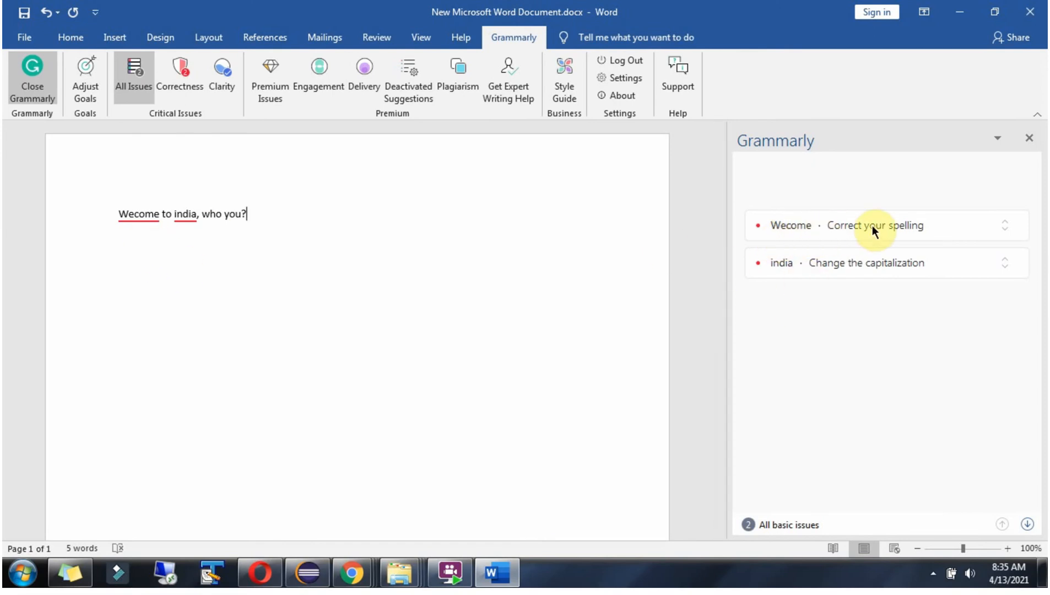
{"action": "mouse_move", "coordinate": [881, 229]}
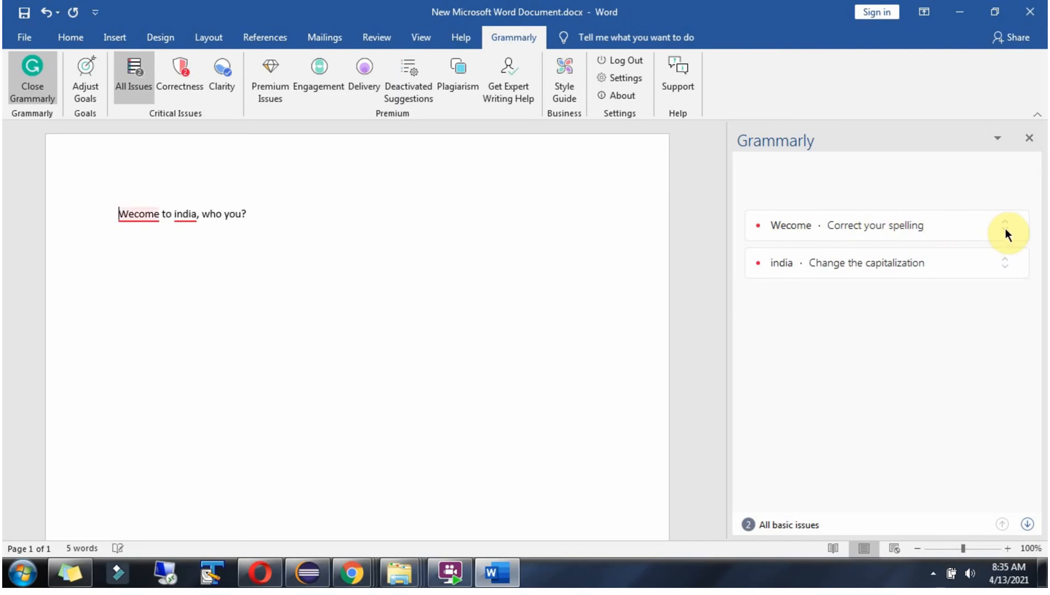
{"action": "left_click", "coordinate": [857, 224]}
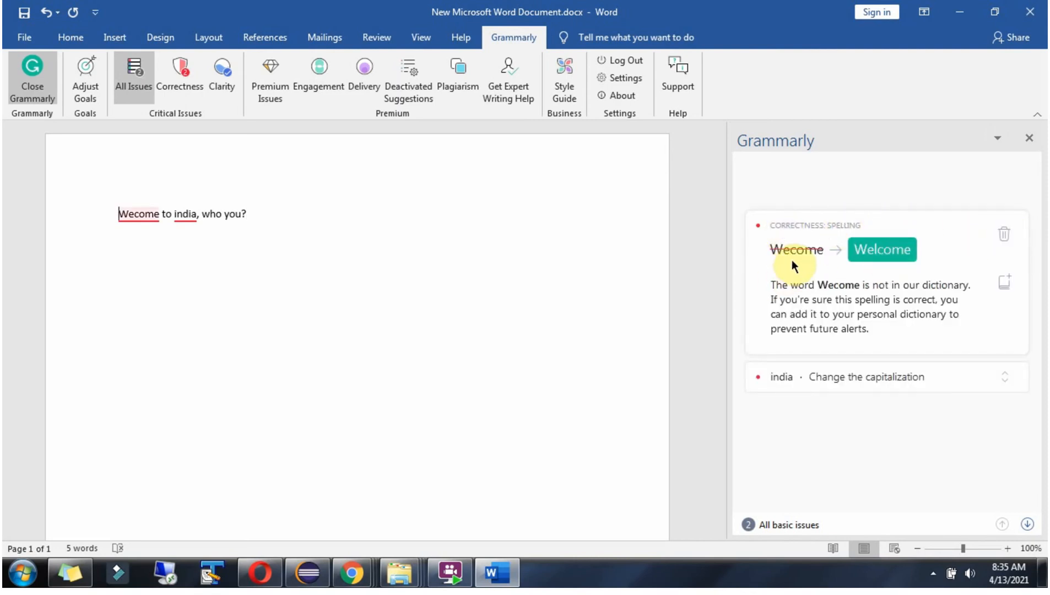
{"action": "mouse_move", "coordinate": [768, 258]}
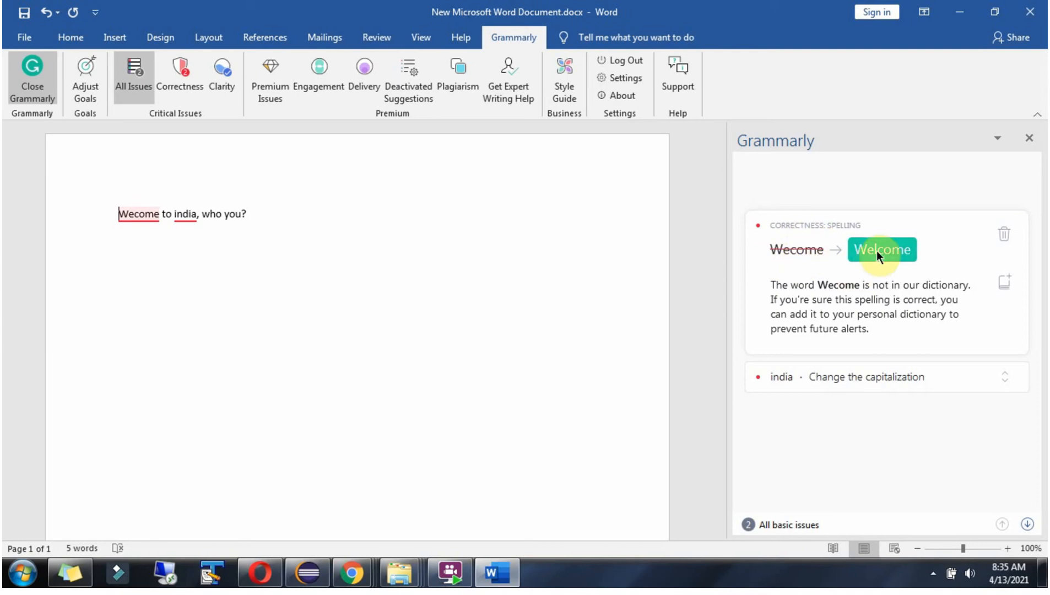
{"action": "mouse_move", "coordinate": [881, 249]}
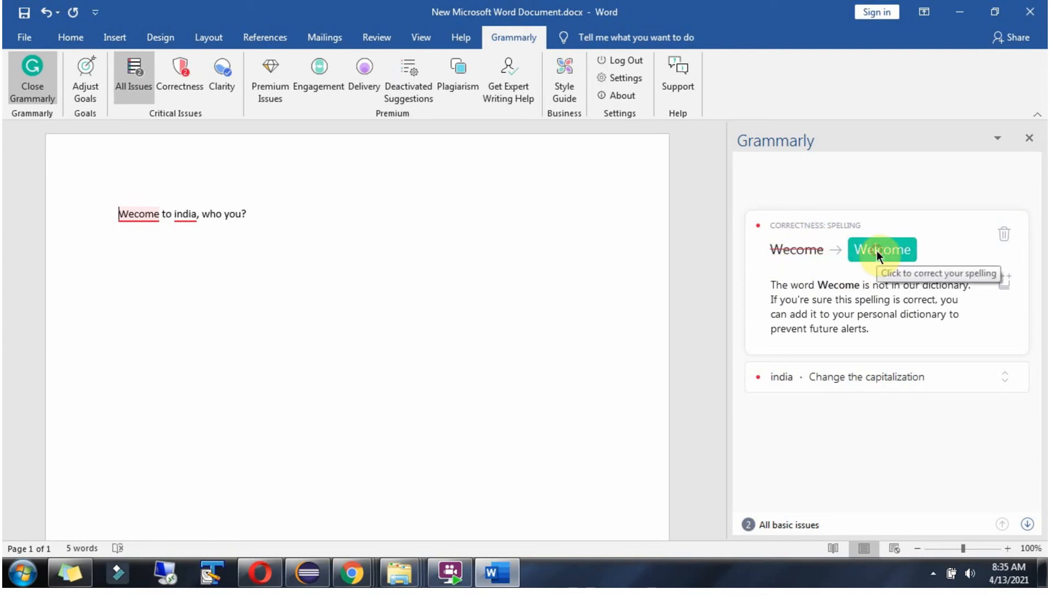
{"action": "left_click", "coordinate": [881, 249]}
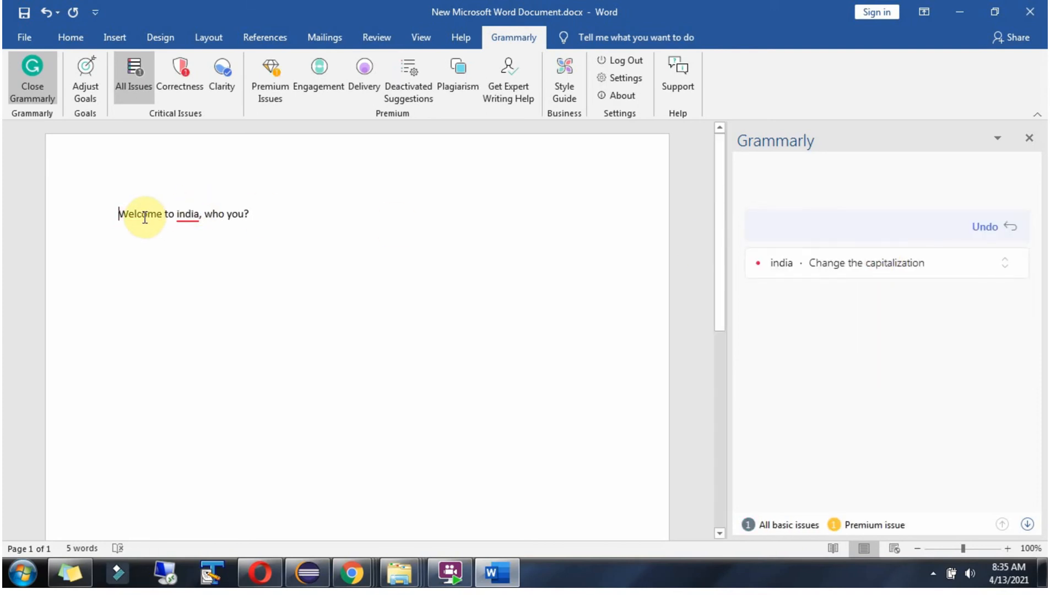
Capitalize 'india' to 'India' and dismiss the premium offer with Maybe later
{"action": "left_click", "coordinate": [864, 262]}
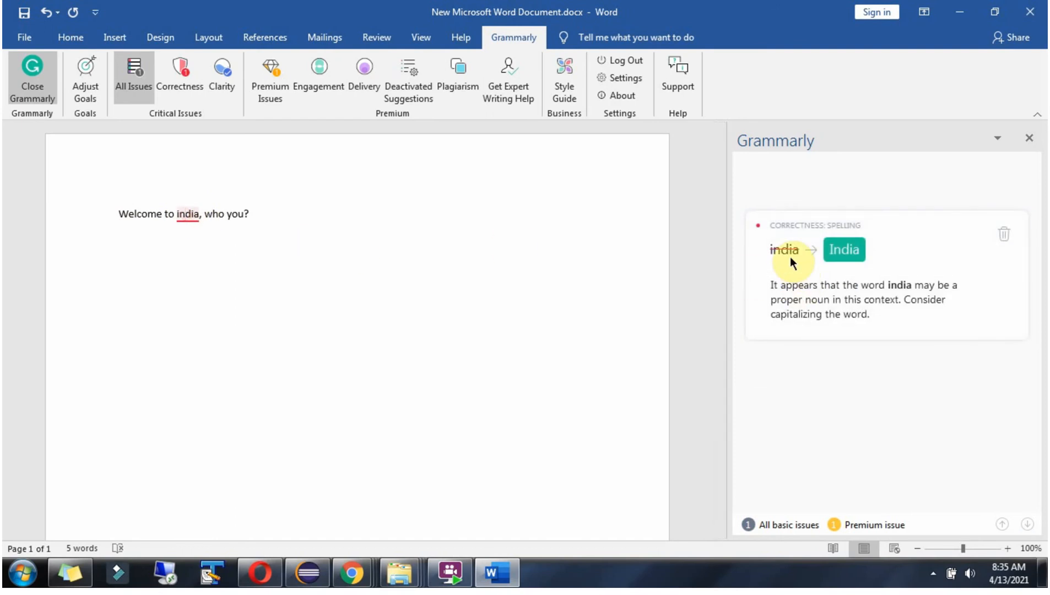
{"action": "mouse_move", "coordinate": [773, 262]}
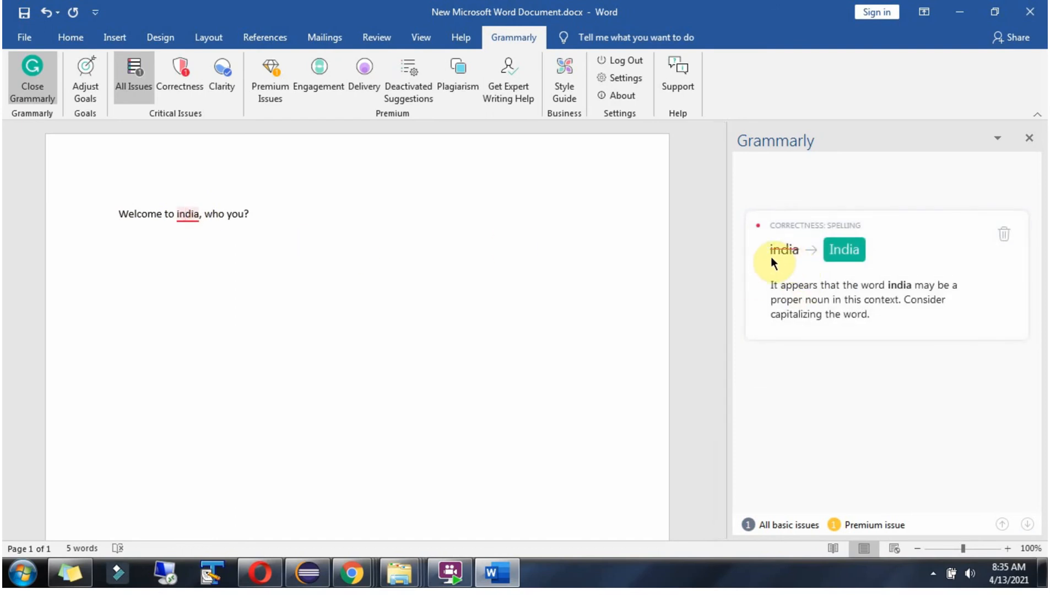
{"action": "mouse_move", "coordinate": [844, 261]}
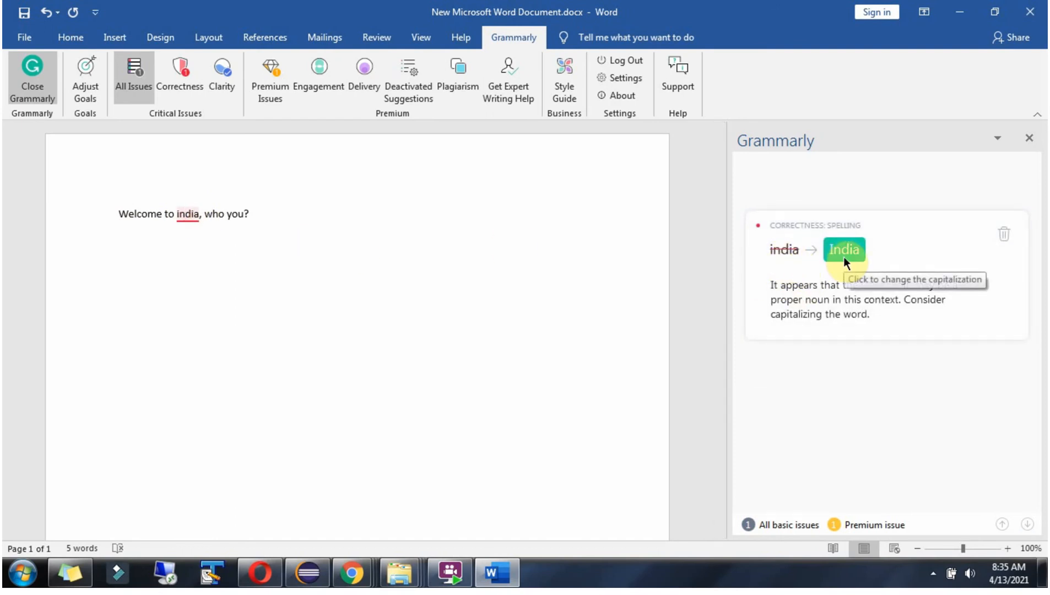
{"action": "mouse_move", "coordinate": [846, 258]}
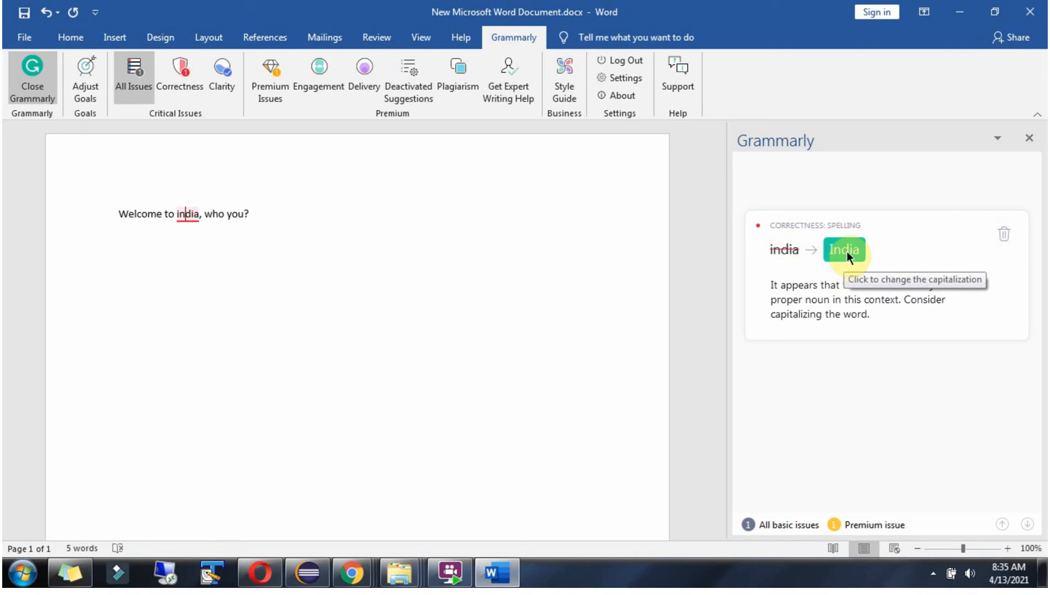
{"action": "left_click", "coordinate": [844, 249]}
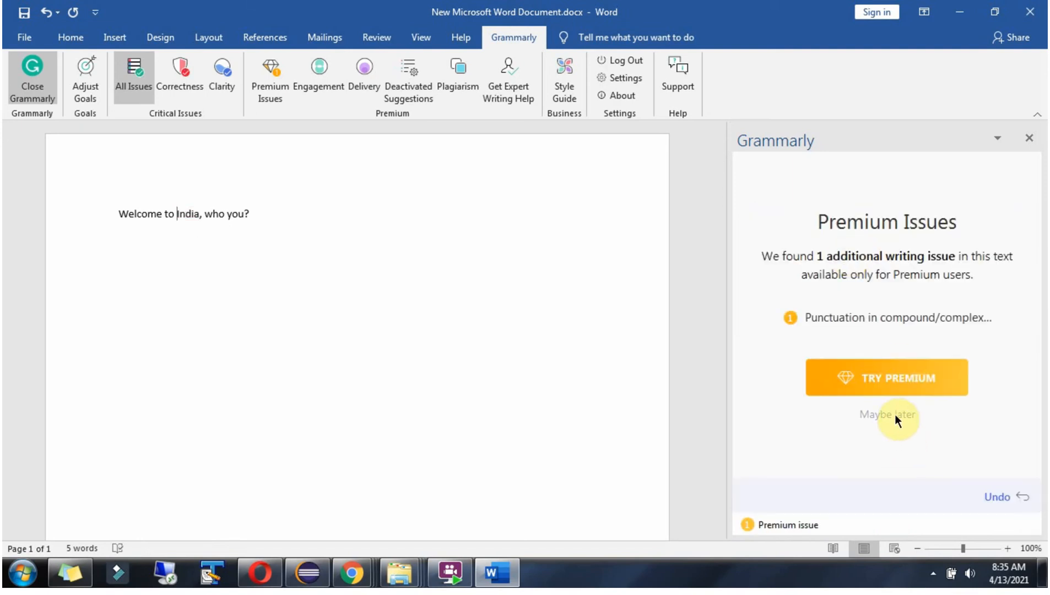
{"action": "left_click", "coordinate": [885, 414]}
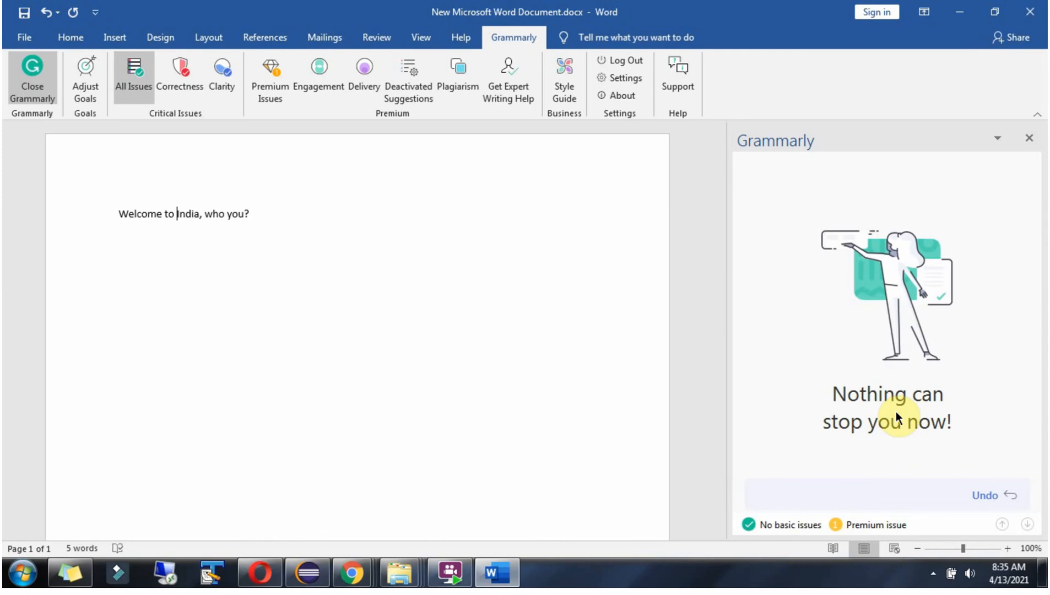
{"action": "mouse_move", "coordinate": [123, 259]}
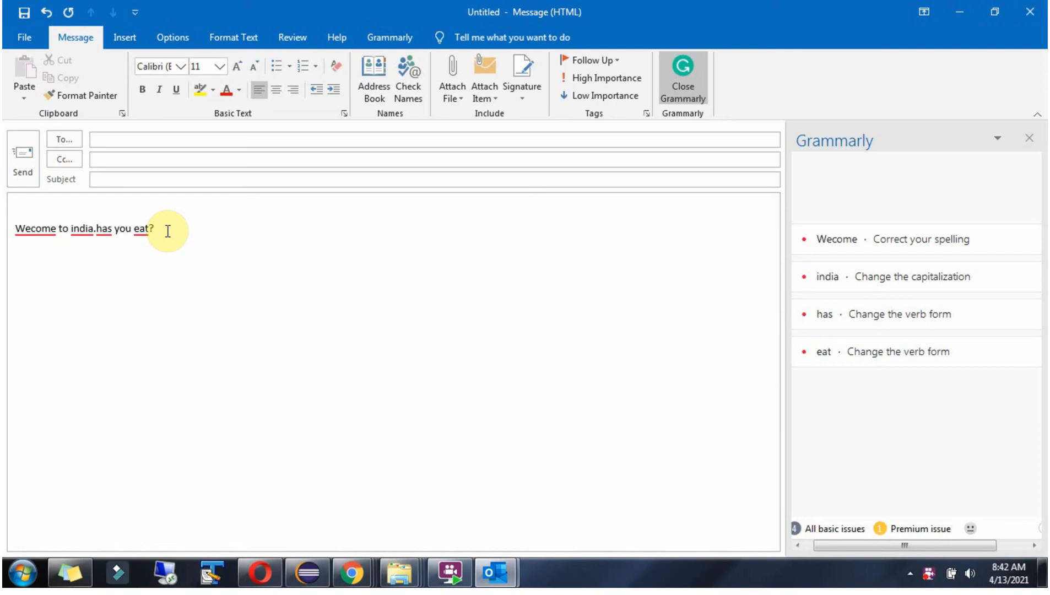
{"action": "mouse_move", "coordinate": [39, 231]}
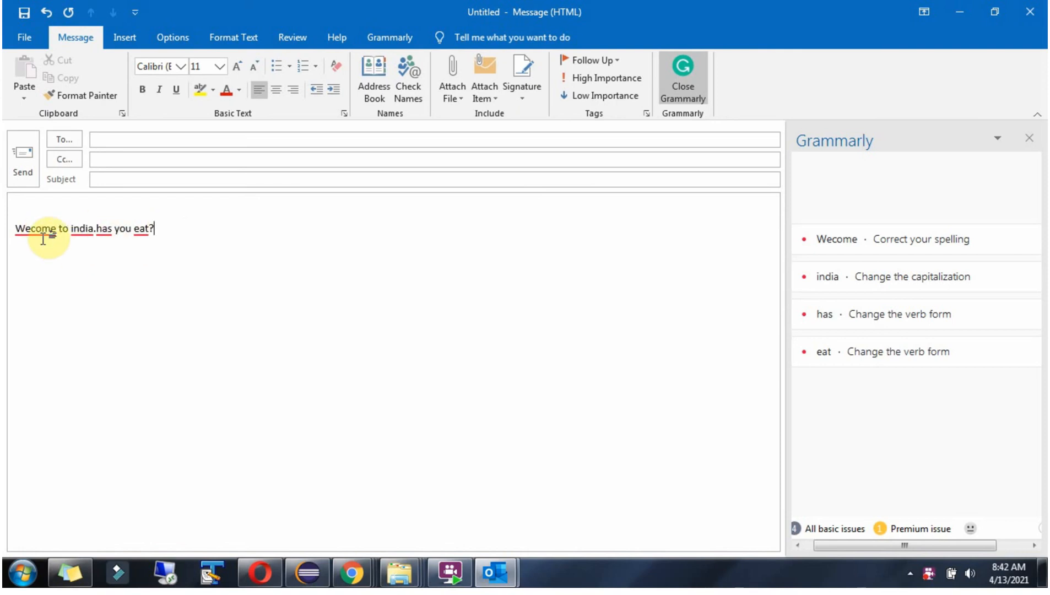
{"action": "mouse_move", "coordinate": [123, 228]}
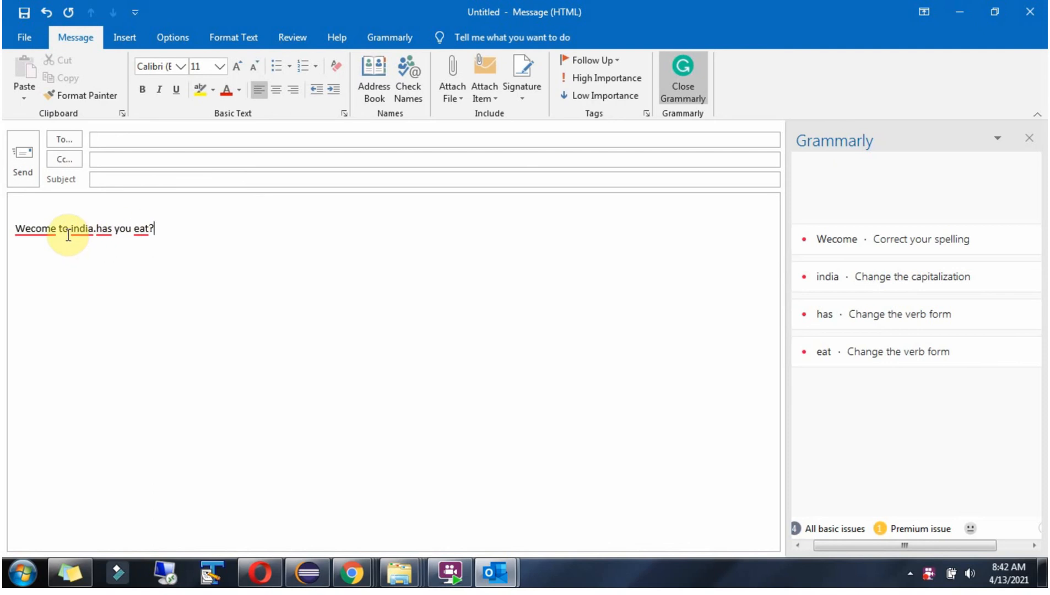
{"action": "mouse_move", "coordinate": [133, 232]}
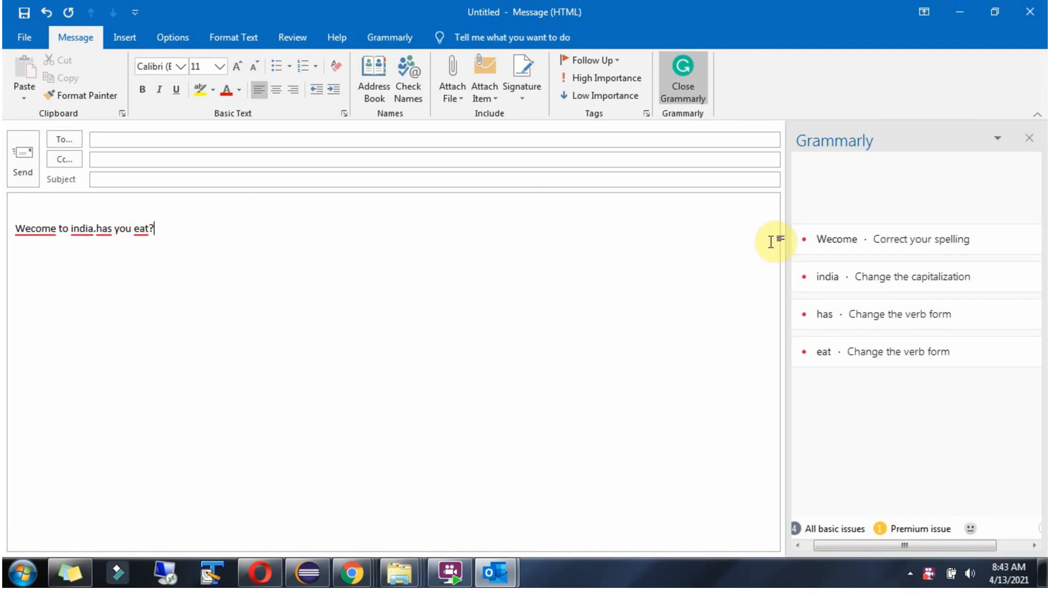
{"action": "mouse_move", "coordinate": [855, 330]}
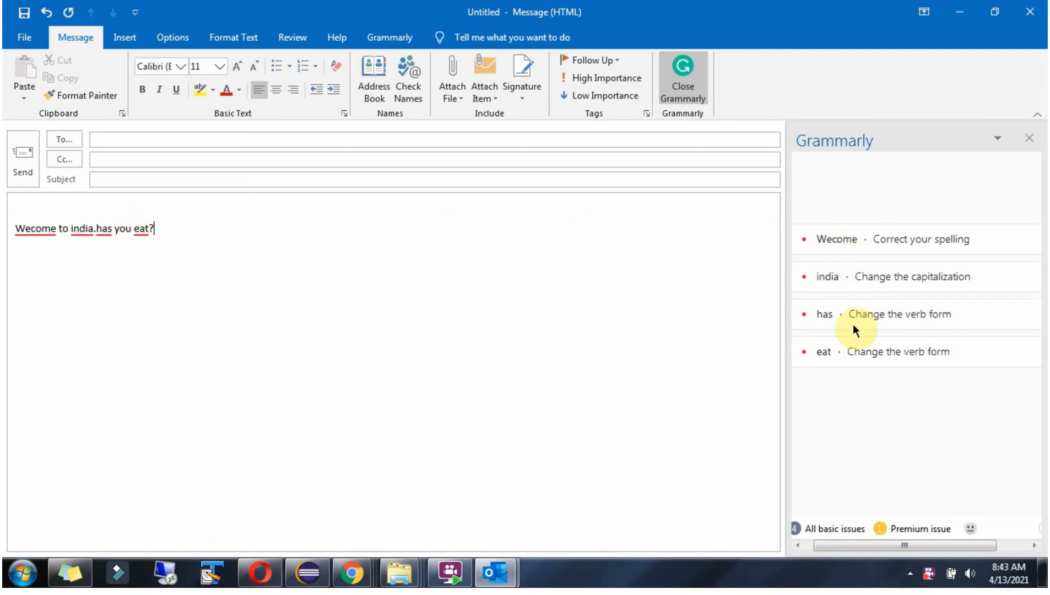
{"action": "mouse_move", "coordinate": [1030, 139]}
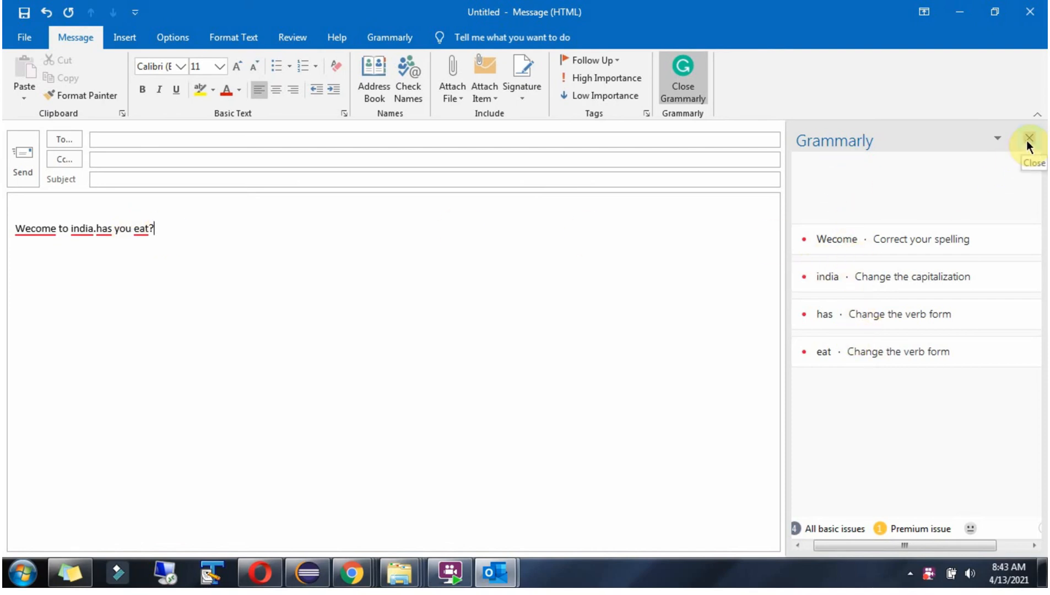
Close the Grammarly sidebar, then reopen it from the Grammarly ribbon tab to list the four issues
{"action": "left_click", "coordinate": [1029, 138]}
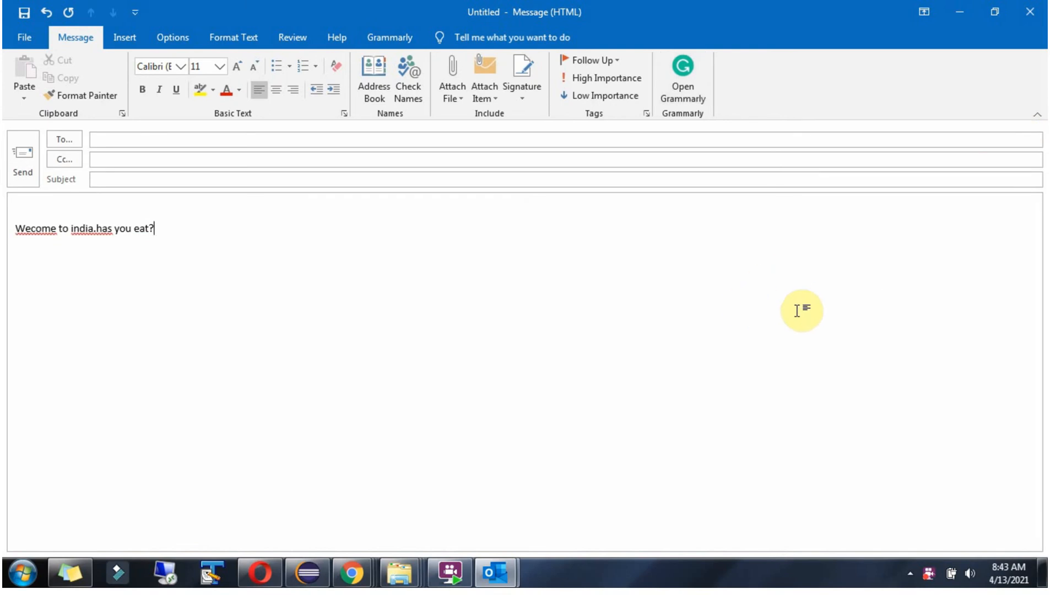
{"action": "mouse_move", "coordinate": [390, 37]}
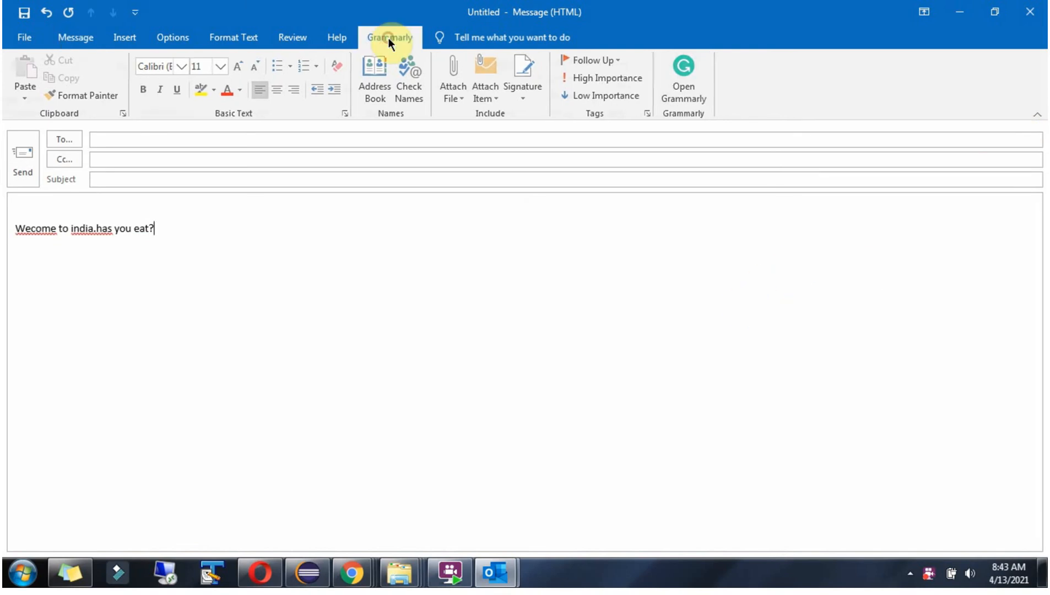
{"action": "left_click", "coordinate": [389, 36]}
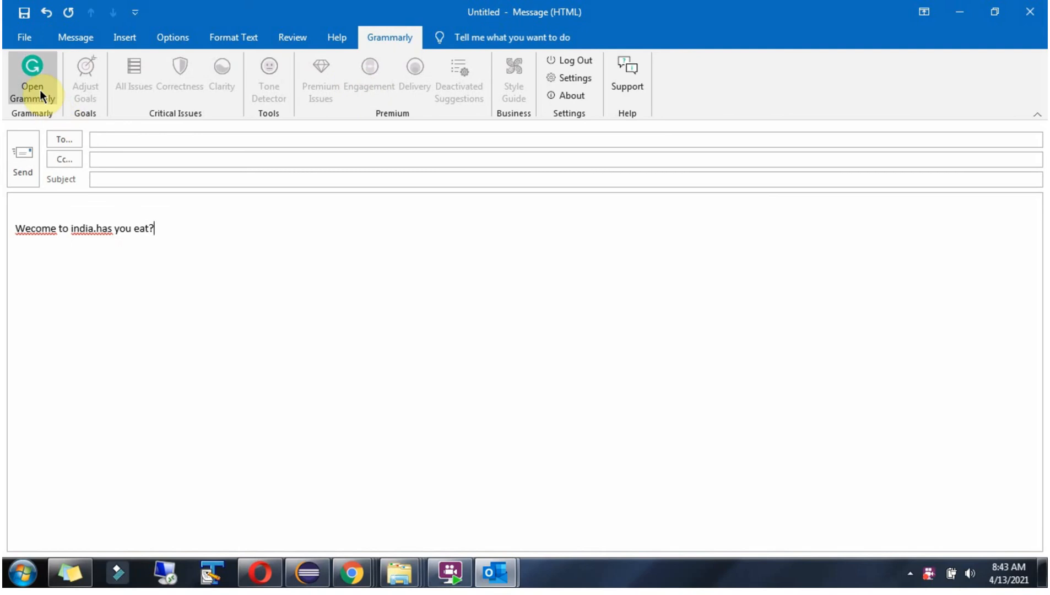
{"action": "left_click", "coordinate": [32, 81]}
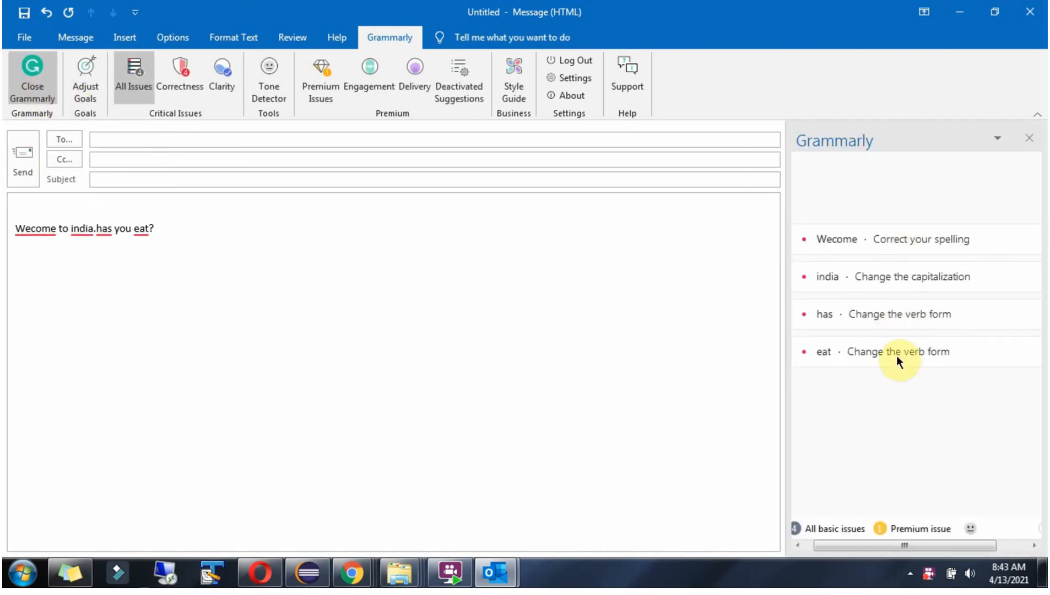
{"action": "mouse_move", "coordinate": [846, 251]}
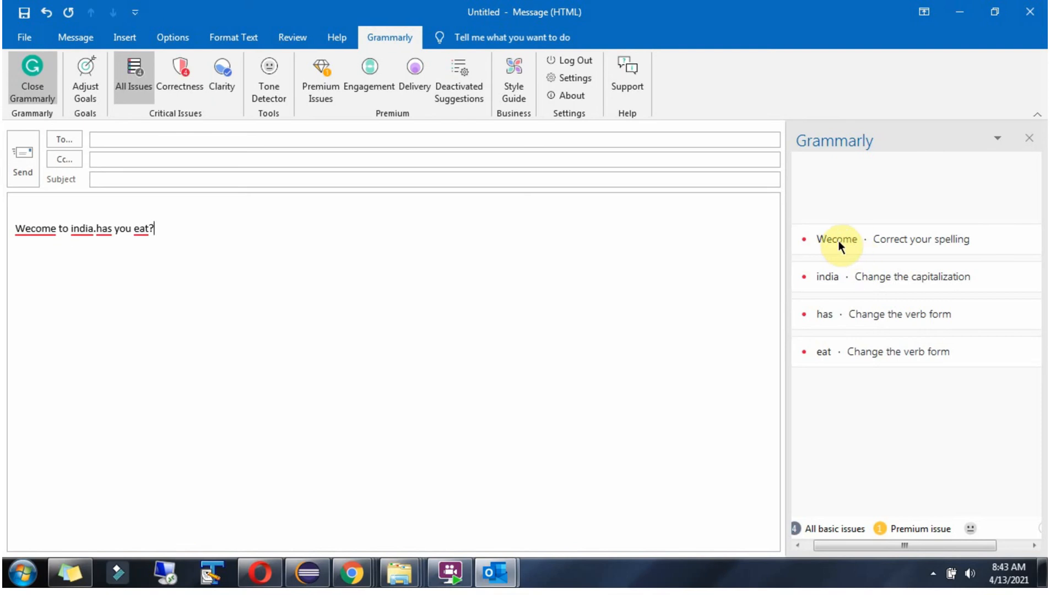
Accept the 'Welcome' spelling fix and capitalize 'India' in the email
{"action": "left_click", "coordinate": [836, 238]}
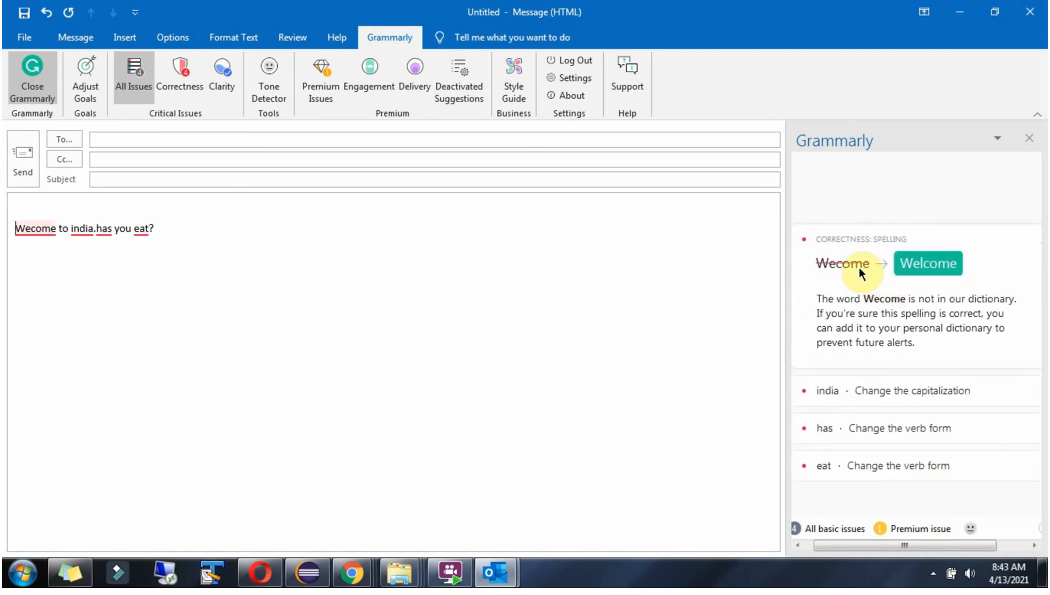
{"action": "mouse_move", "coordinate": [927, 262]}
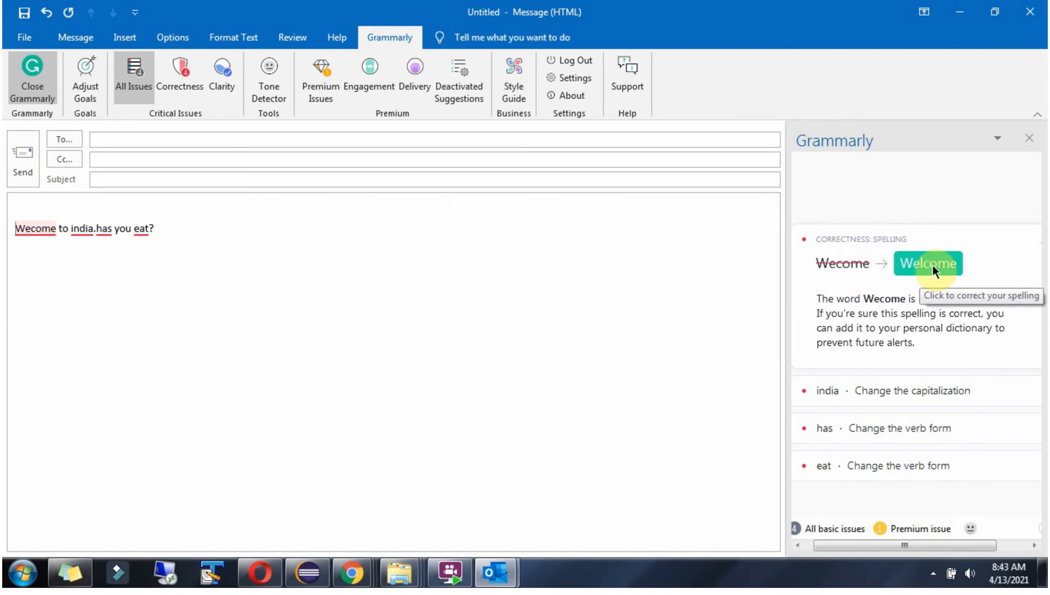
{"action": "left_click", "coordinate": [928, 262]}
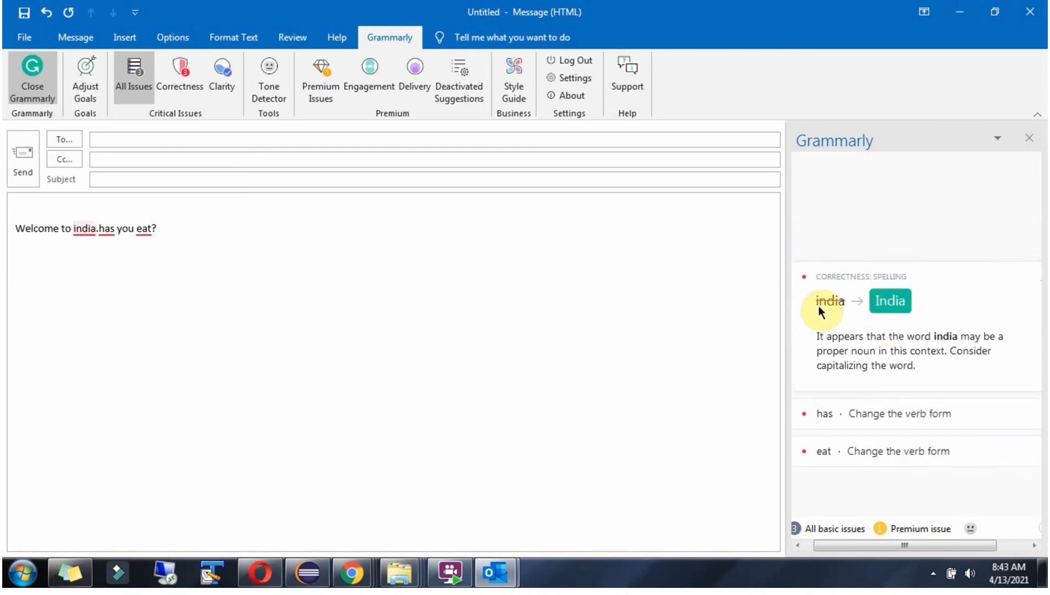
{"action": "mouse_move", "coordinate": [889, 300]}
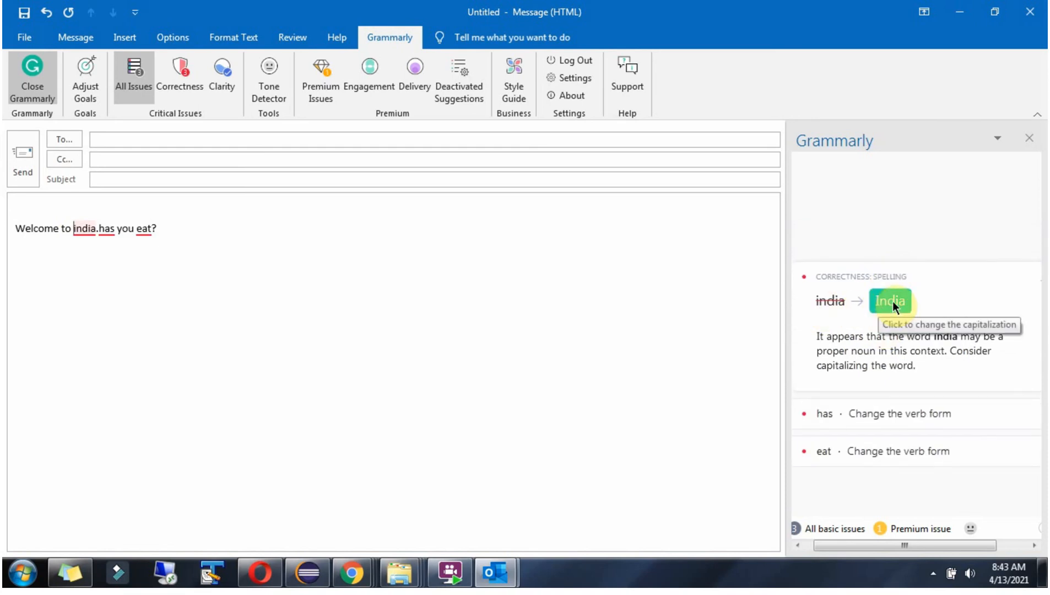
{"action": "left_click", "coordinate": [888, 300]}
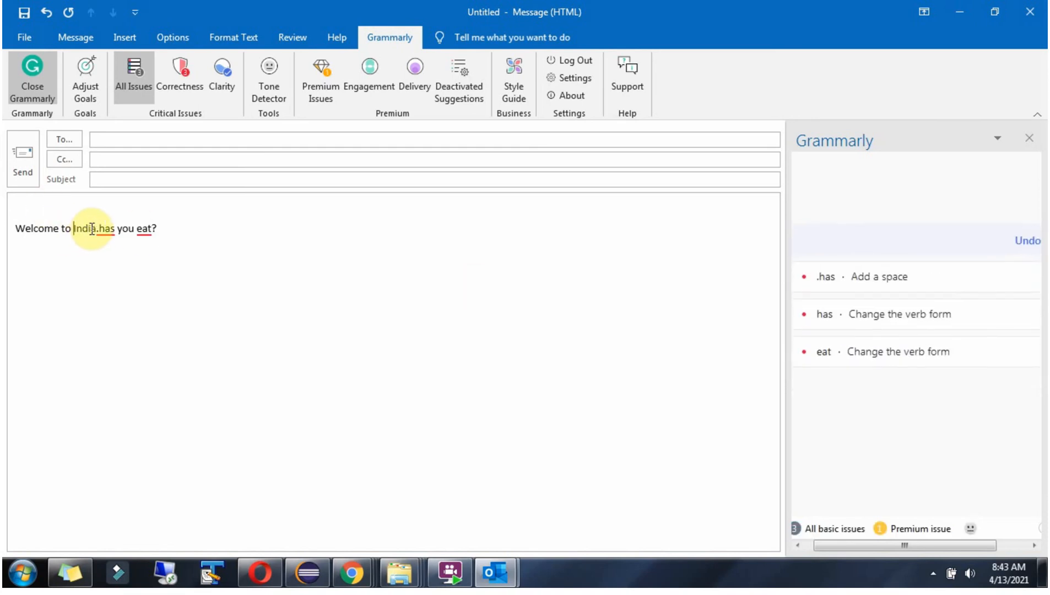
{"action": "mouse_move", "coordinate": [857, 313]}
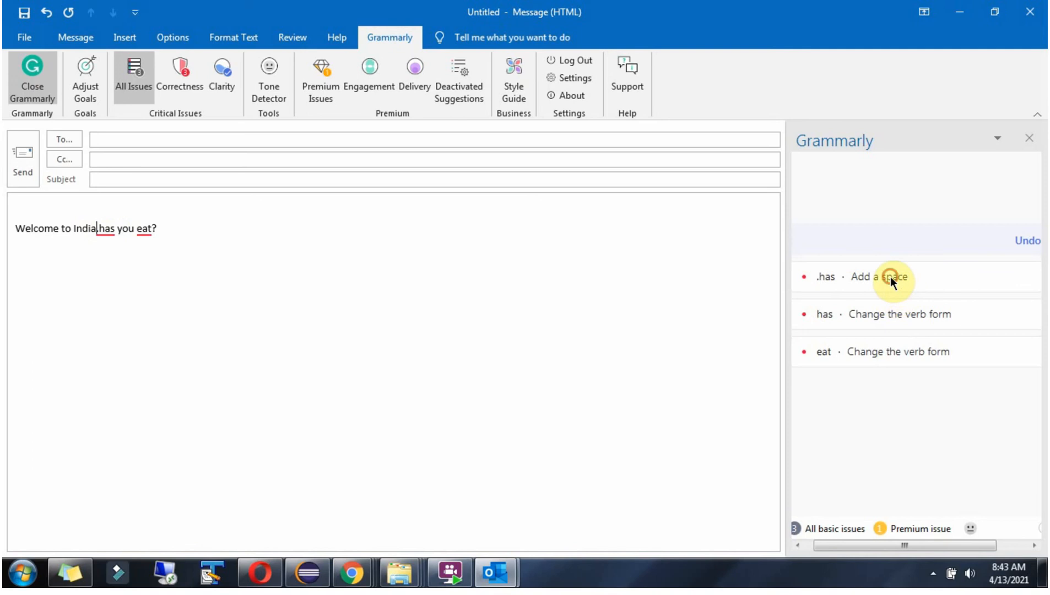
Add the missing space after the period, change 'eat' to 'eaten', and dismiss the premium offer
{"action": "left_click", "coordinate": [877, 277]}
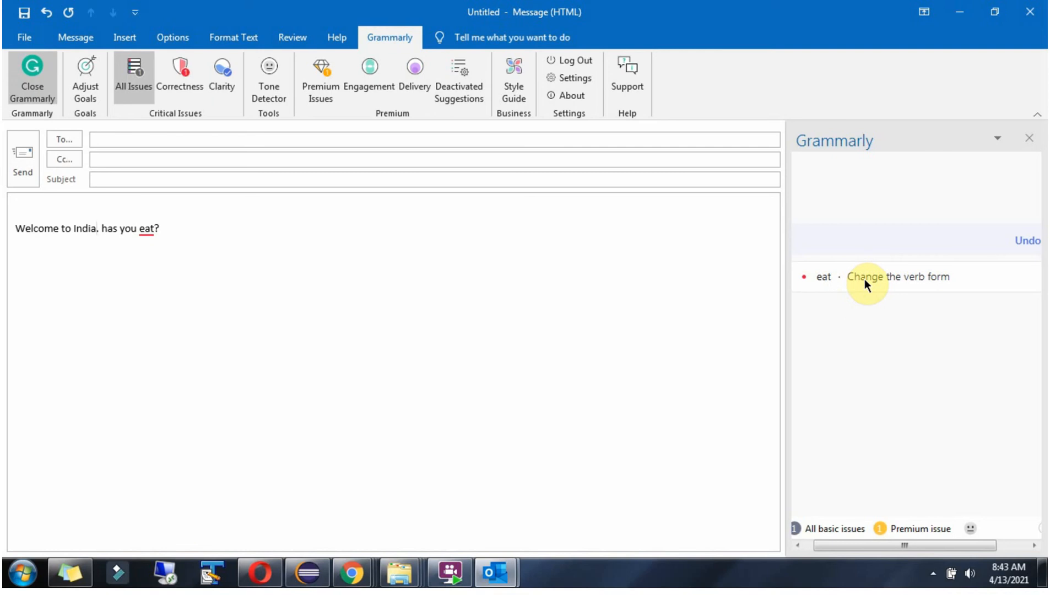
{"action": "left_click", "coordinate": [900, 276]}
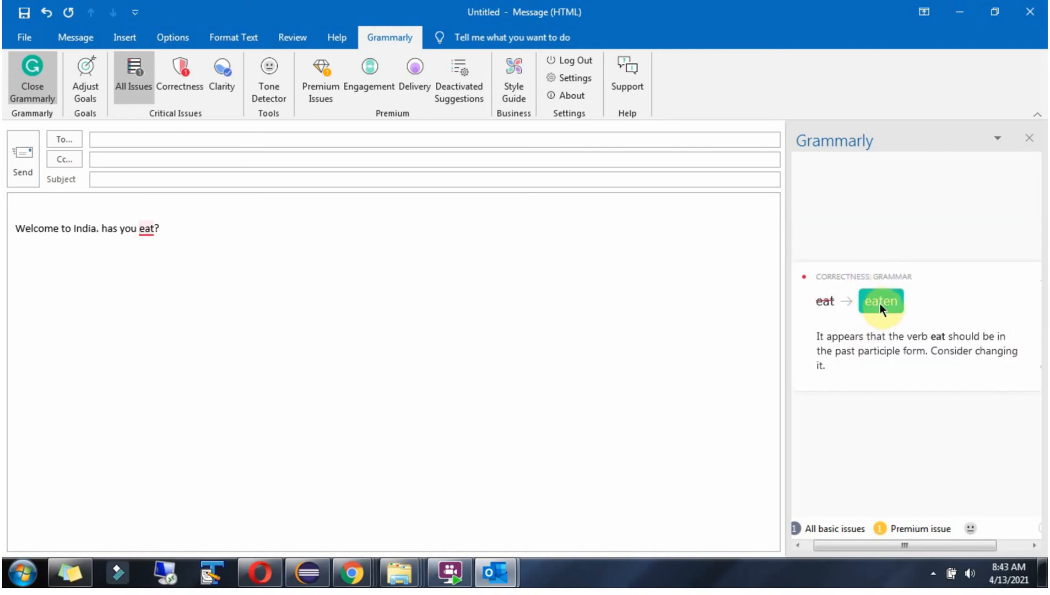
{"action": "mouse_move", "coordinate": [881, 303]}
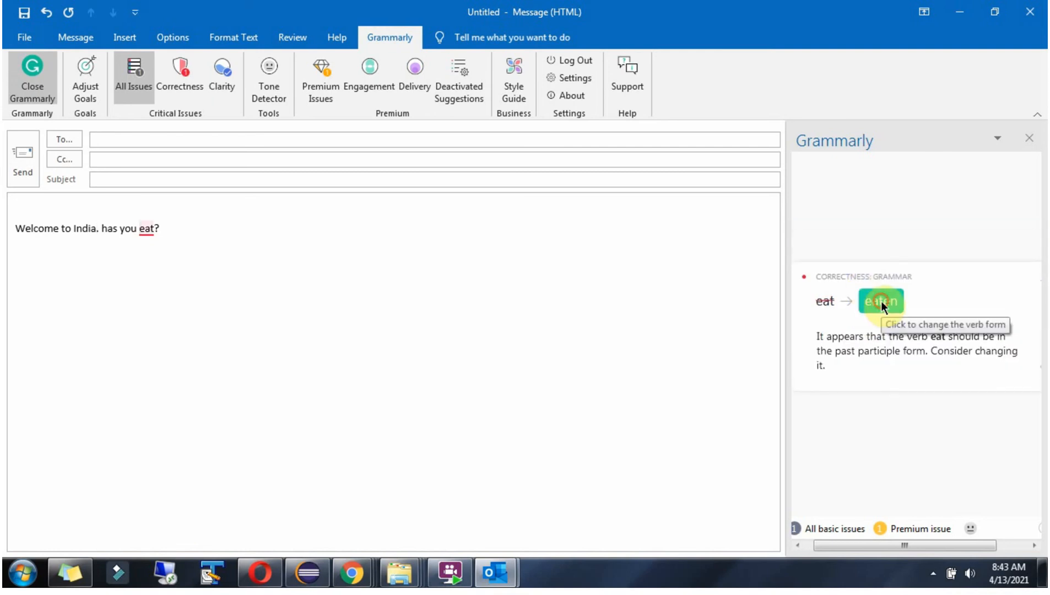
{"action": "left_click", "coordinate": [880, 300]}
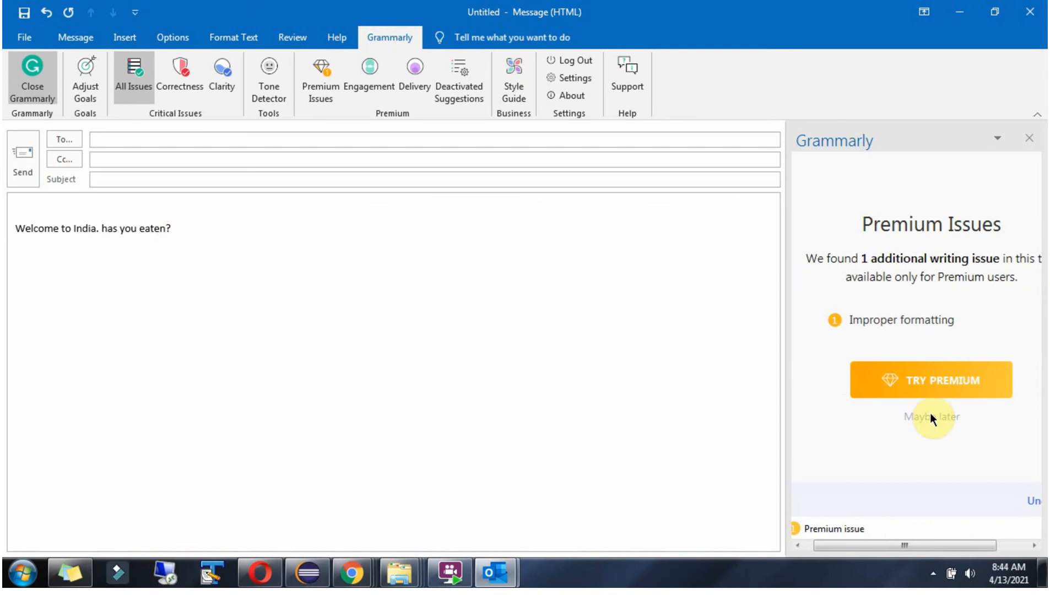
{"action": "left_click", "coordinate": [930, 417]}
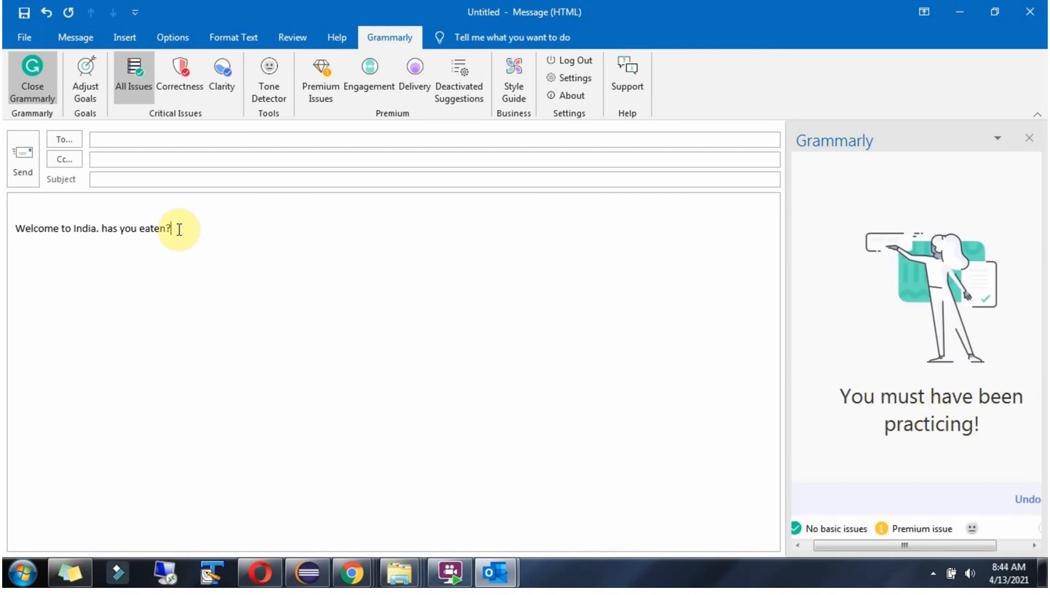